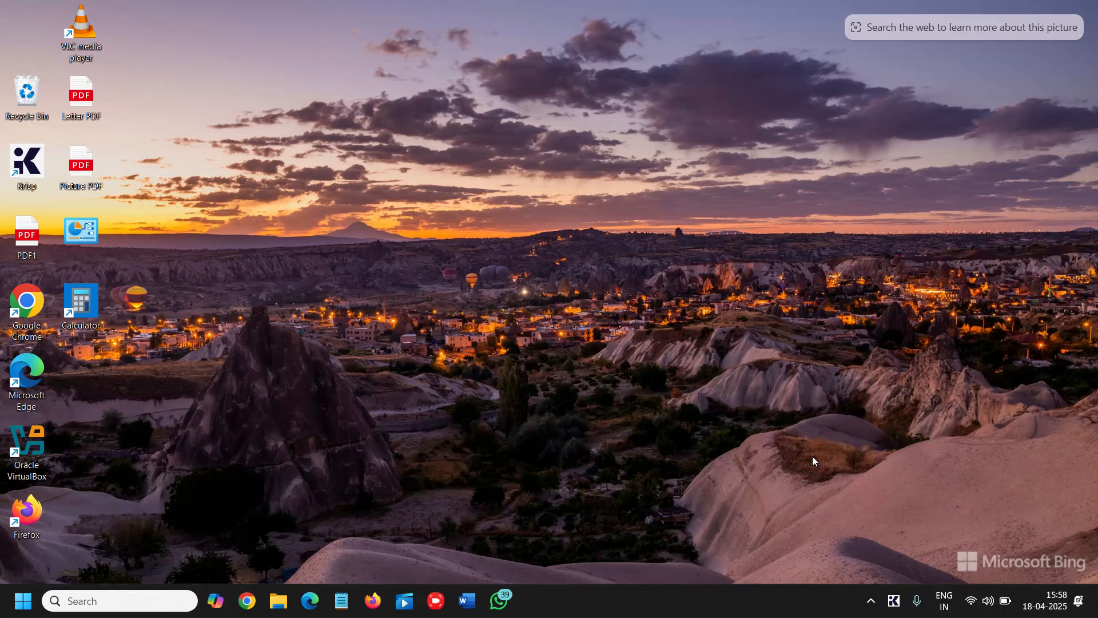
mouse_move(779, 476)
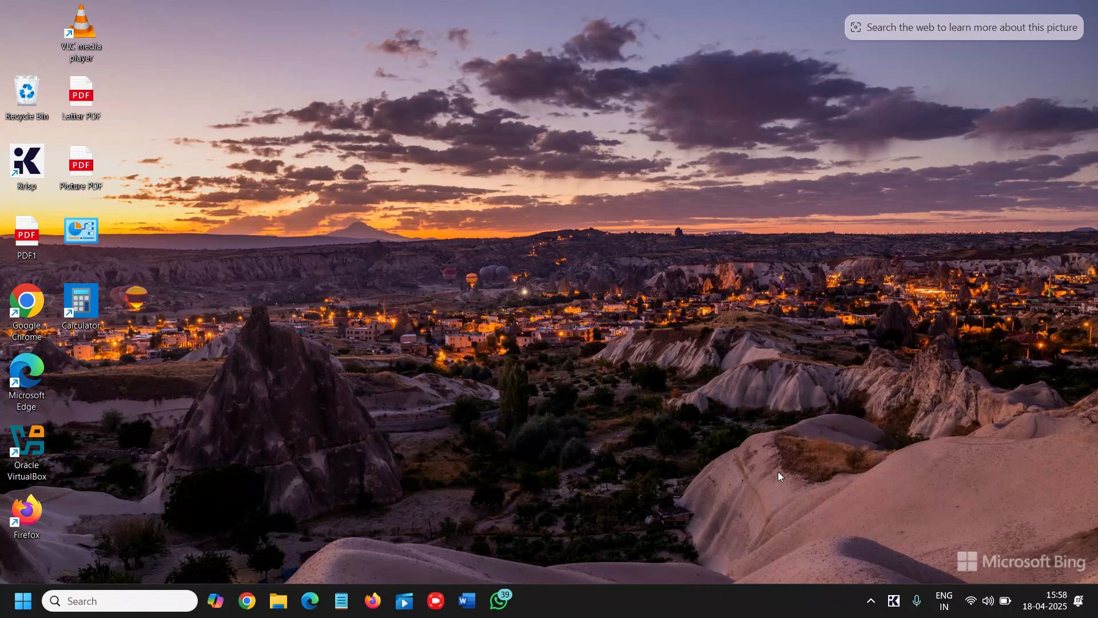
mouse_move(698, 436)
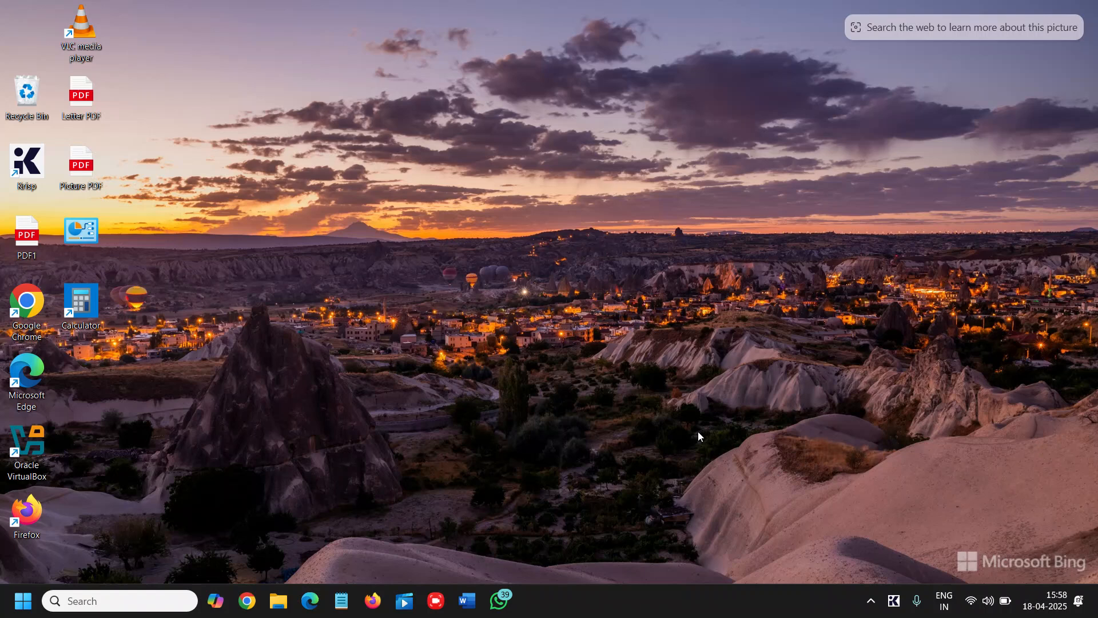
mouse_move(662, 432)
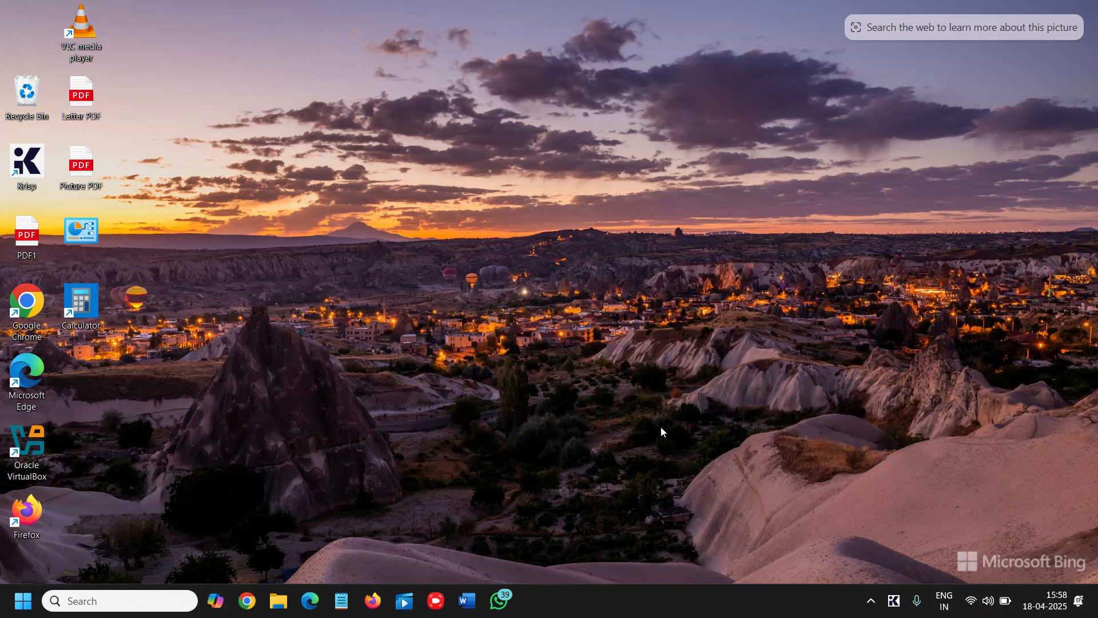
mouse_move(246, 601)
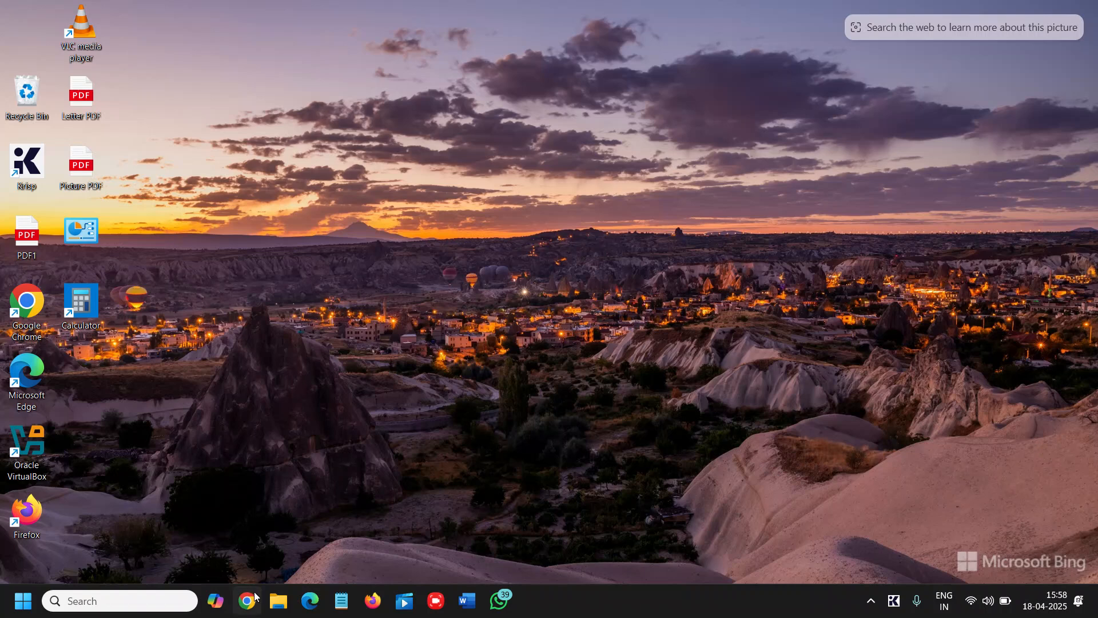
mouse_move(394, 442)
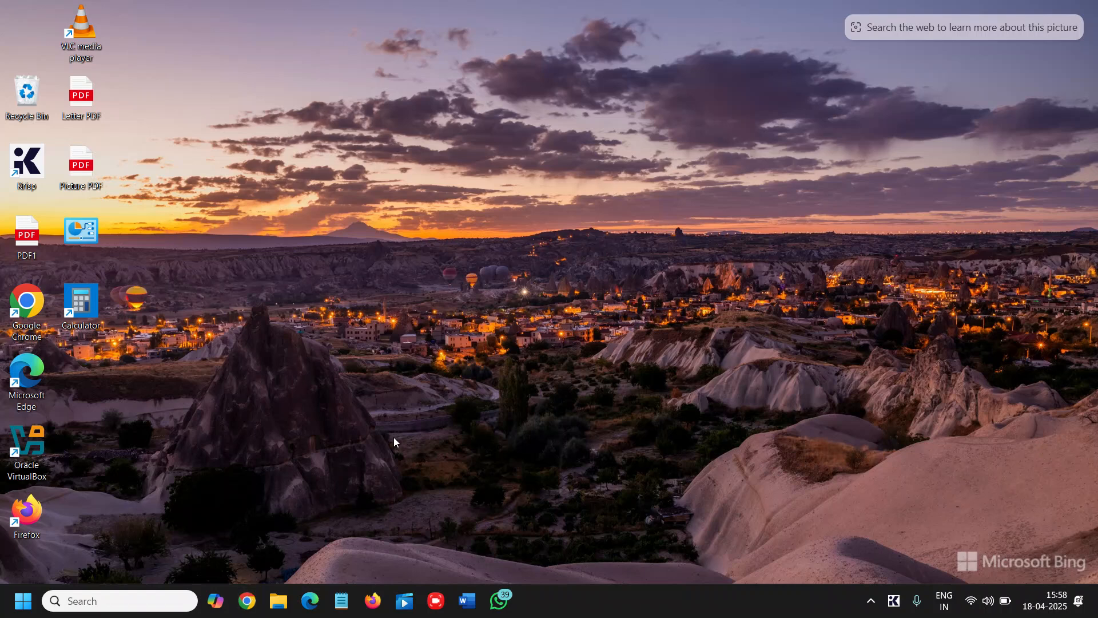
mouse_move(129, 483)
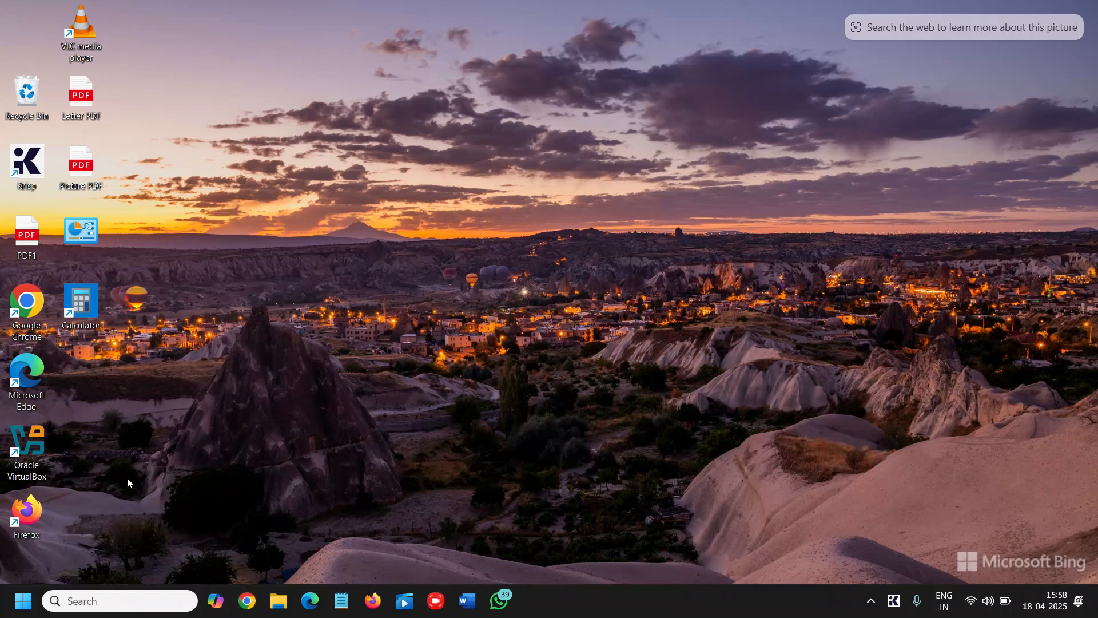
mouse_move(23, 601)
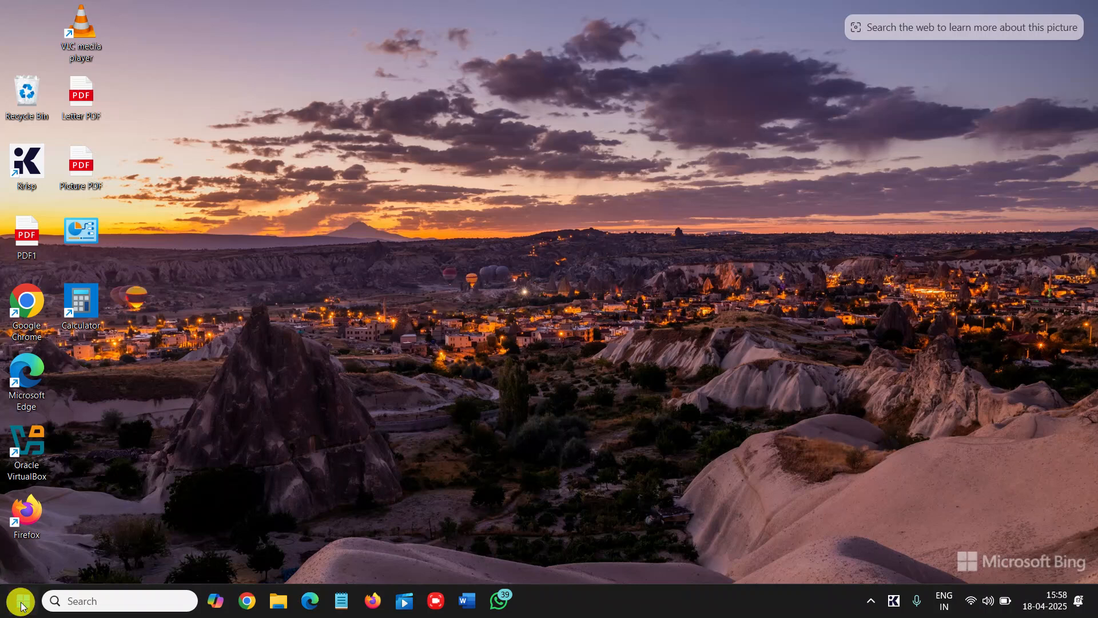
- Launch Task Manager from the Start button's quick link menu, landing on the Processes page
right_click(21, 600)
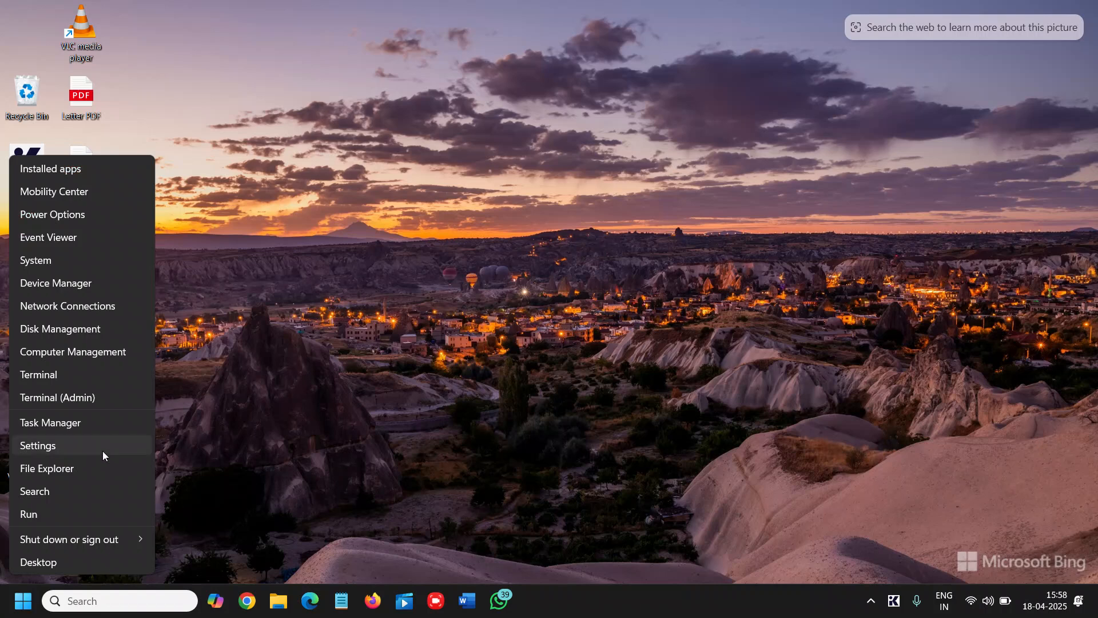
click(49, 423)
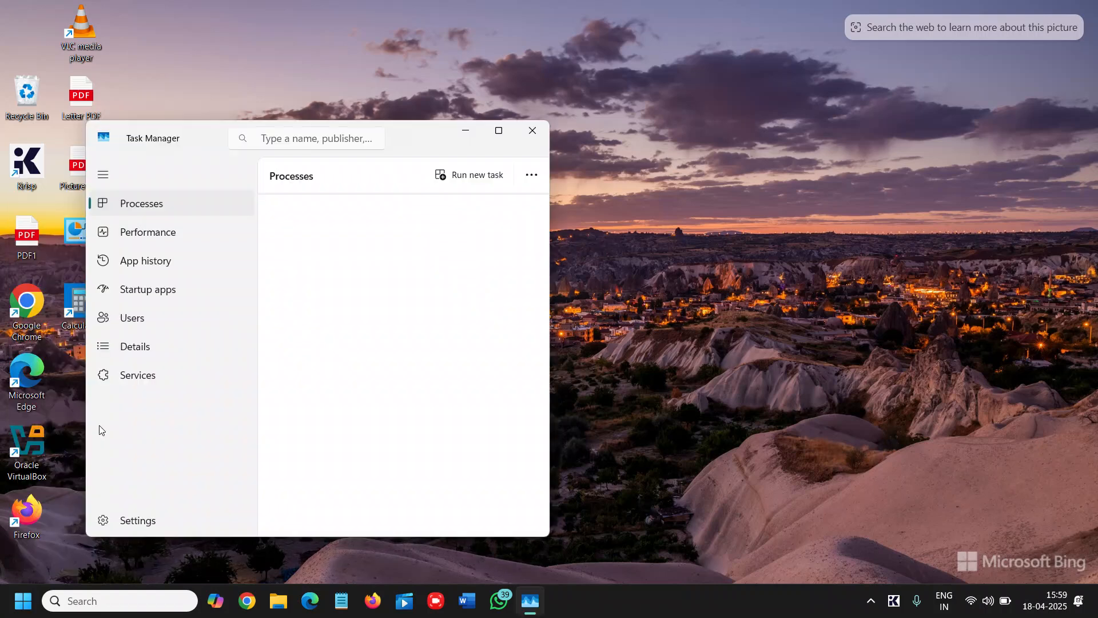
click(140, 203)
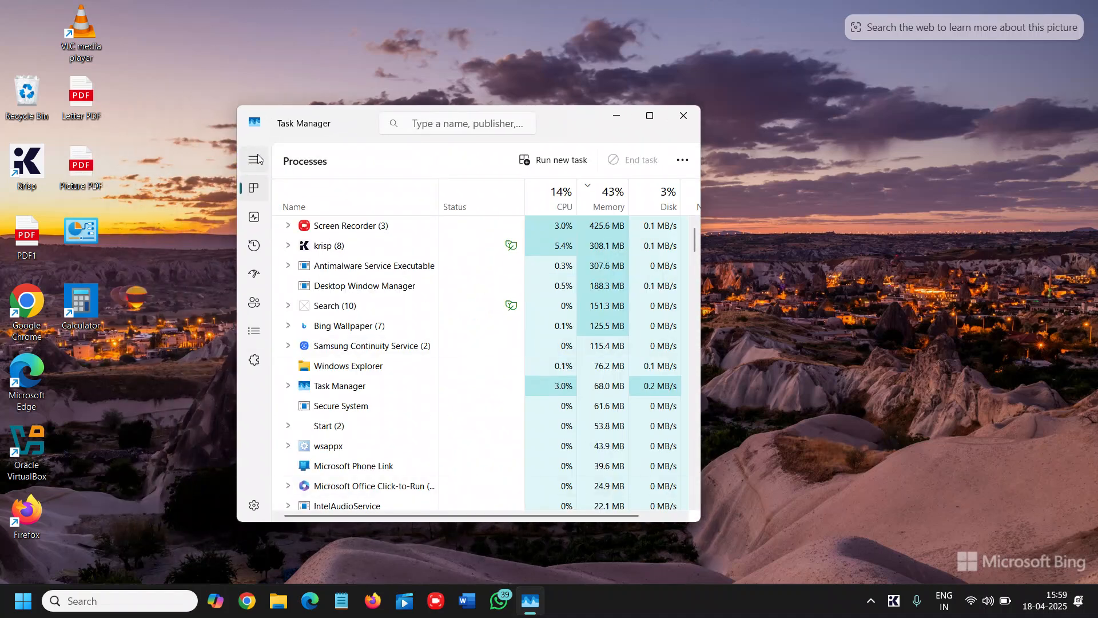
mouse_move(254, 160)
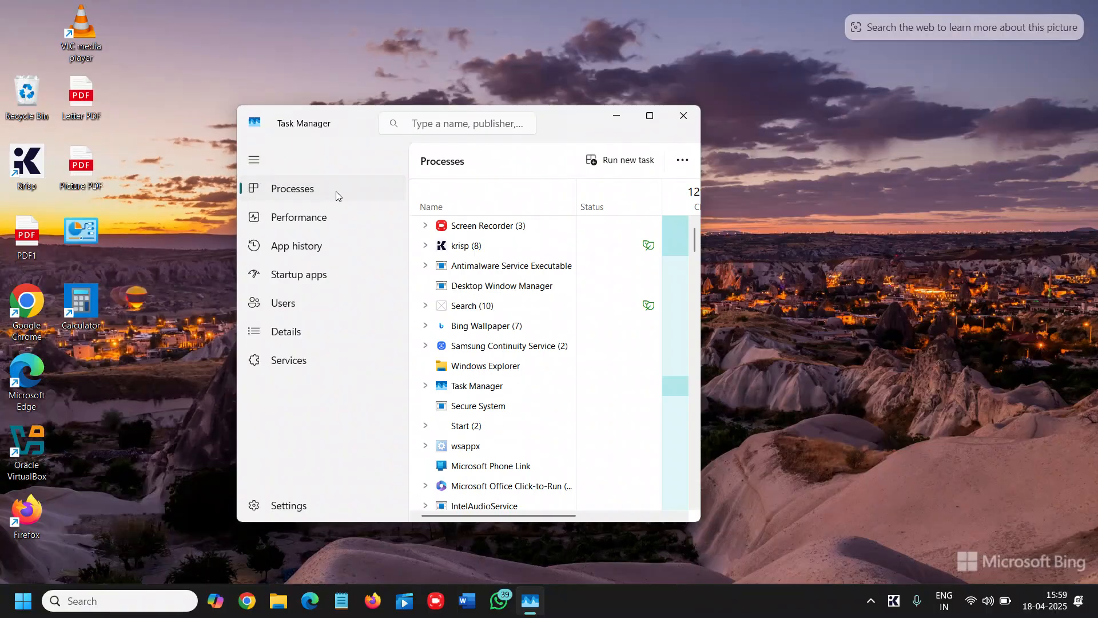
mouse_move(324, 250)
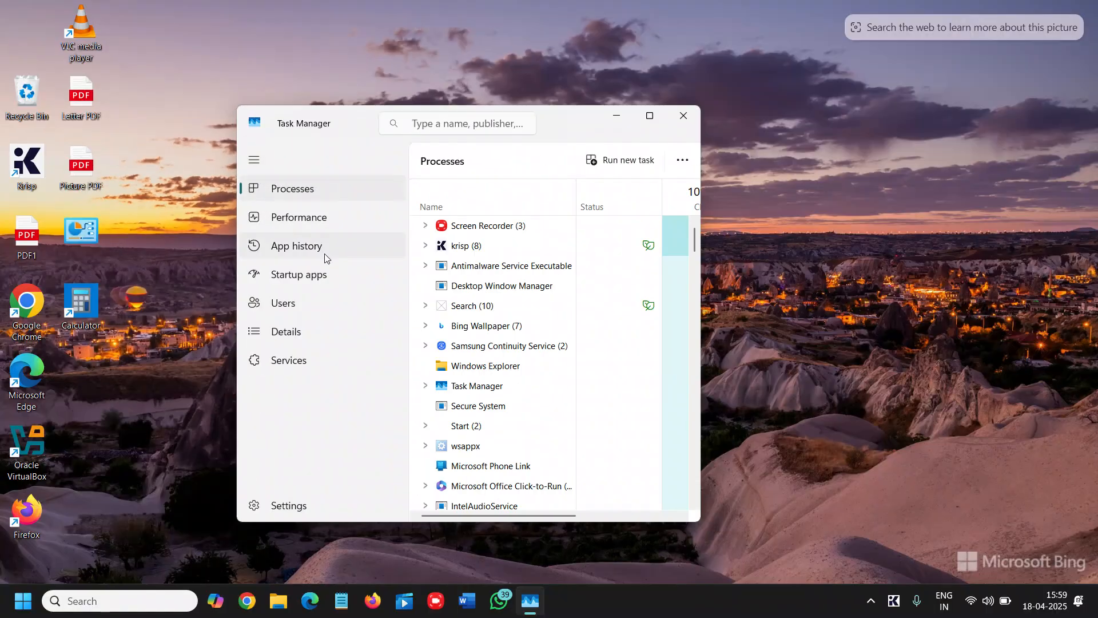
mouse_move(306, 274)
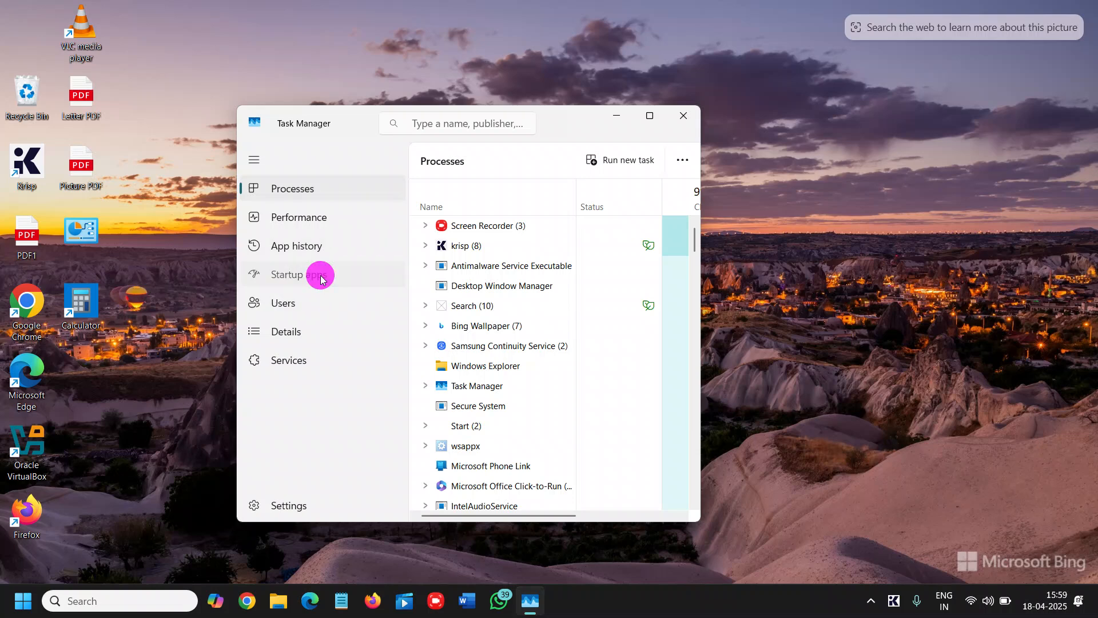
- Show Startup apps full-screen, sorted by Status with enabled apps first
click(299, 274)
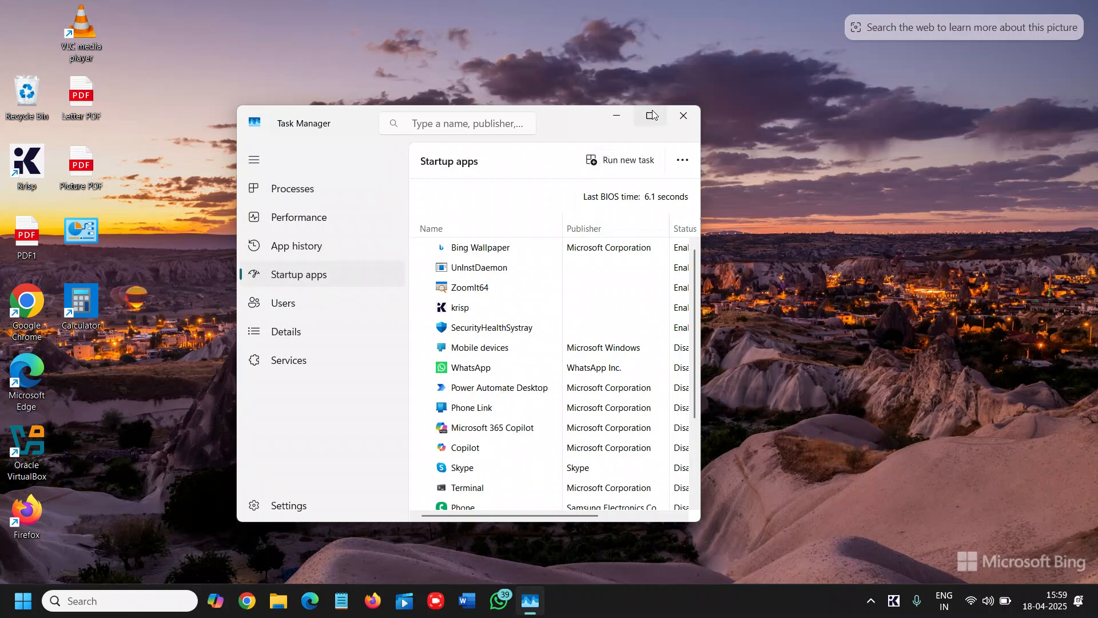
click(650, 115)
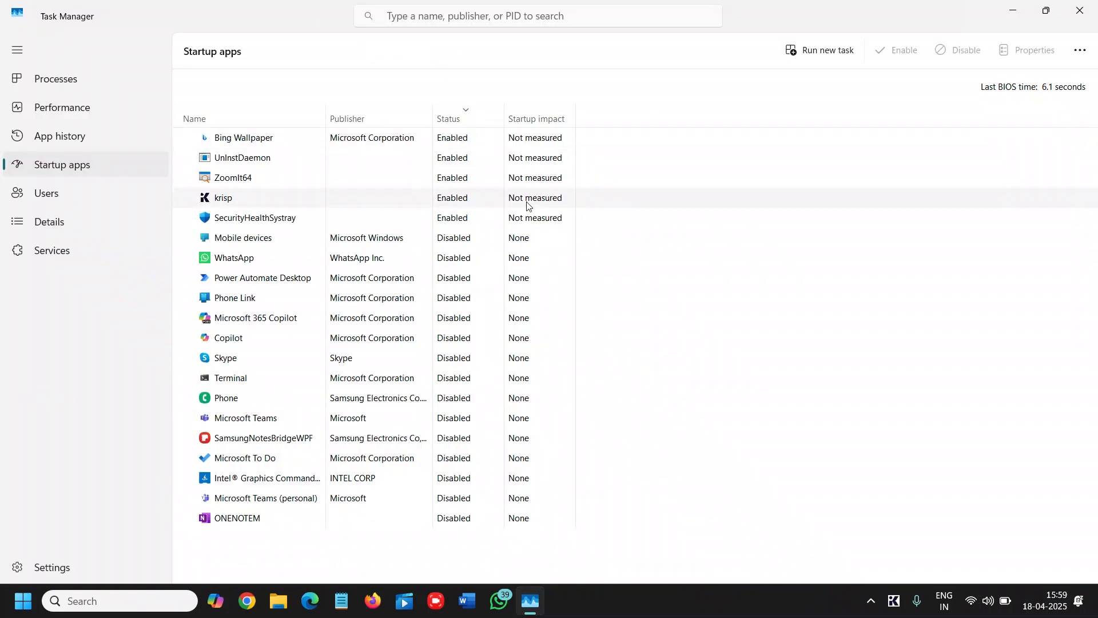
mouse_move(449, 224)
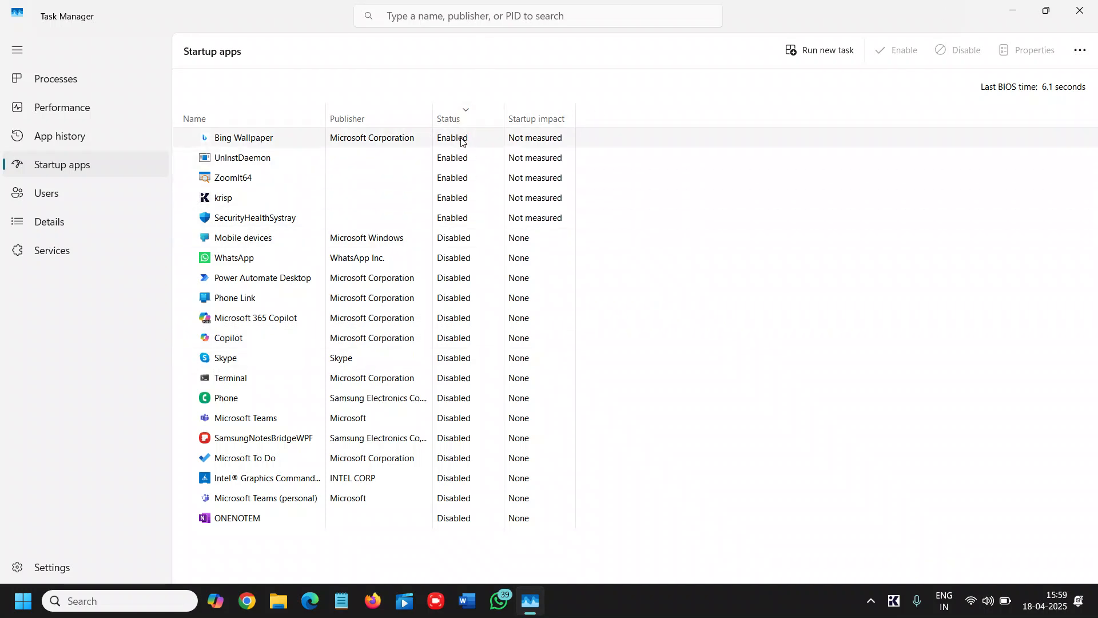
mouse_move(489, 258)
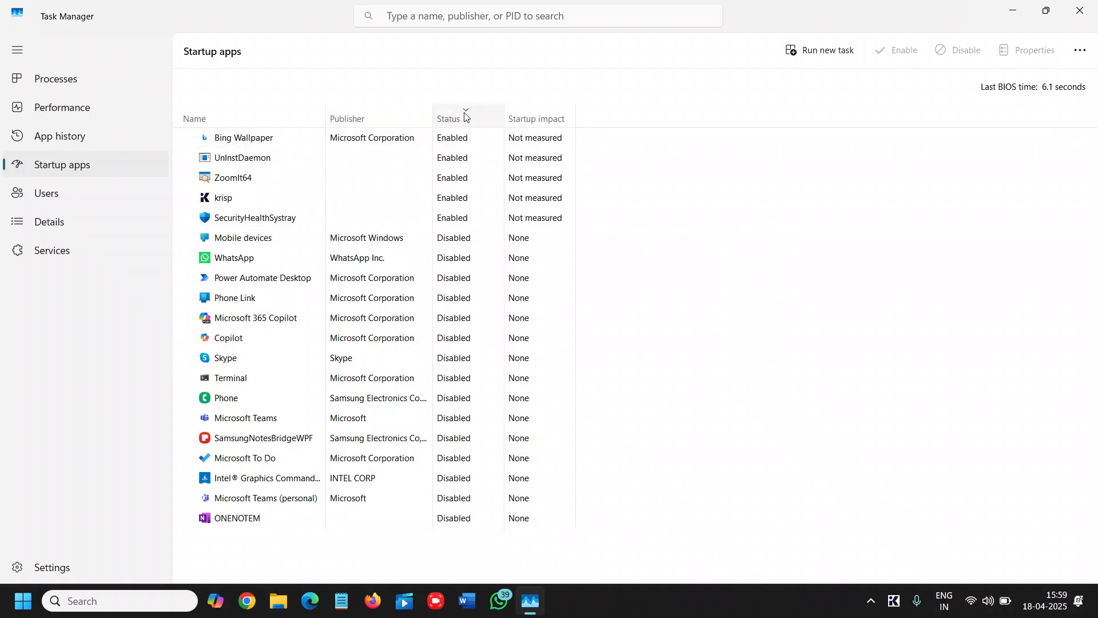
click(457, 117)
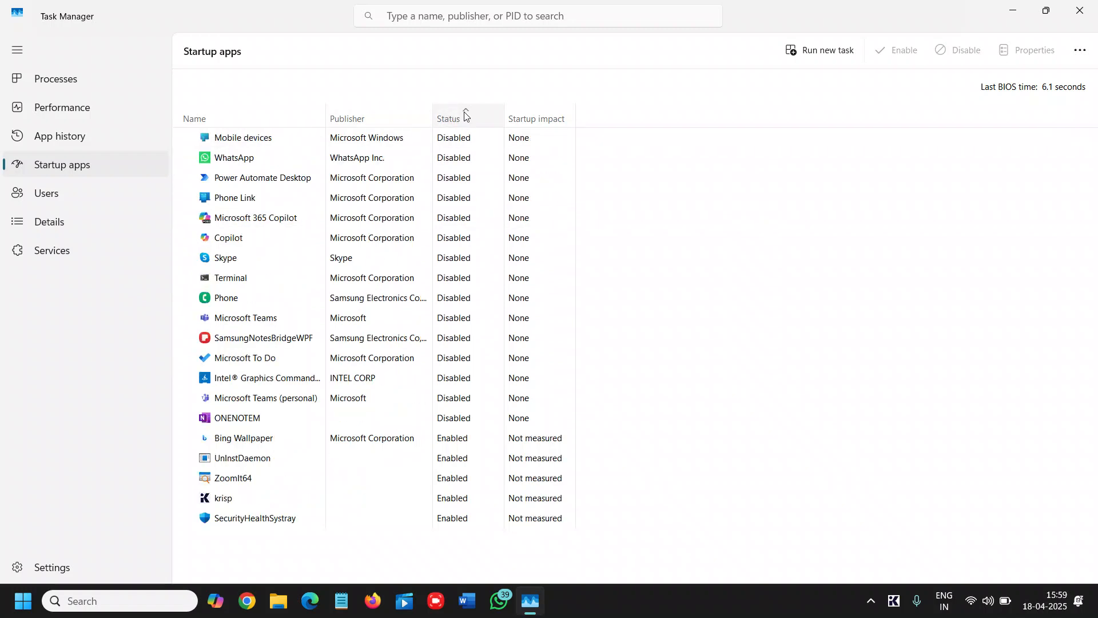
click(448, 118)
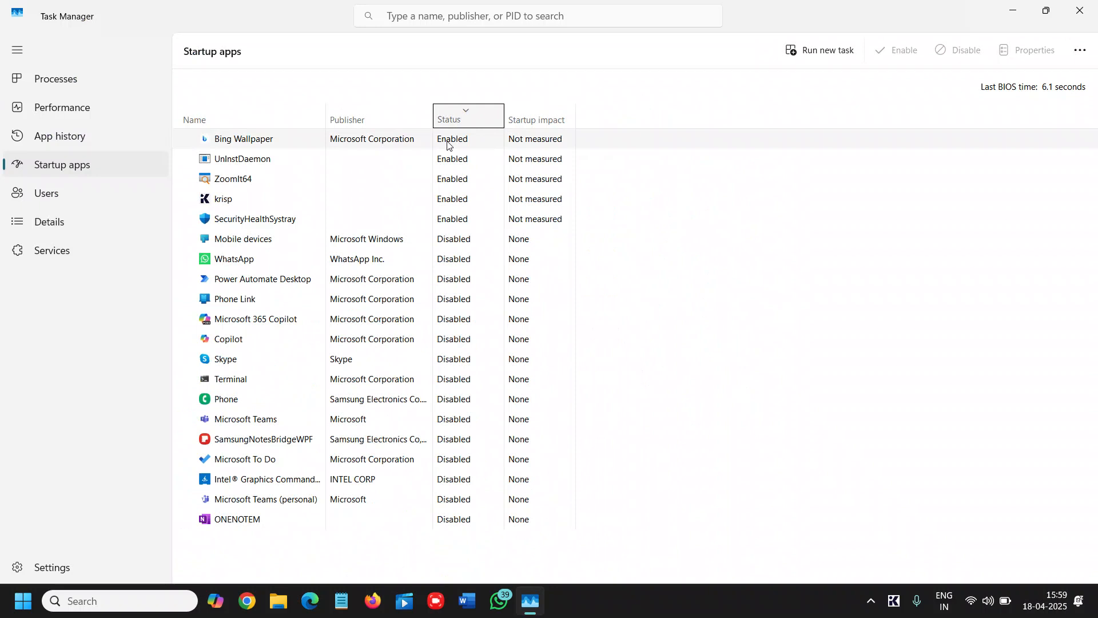
mouse_move(472, 145)
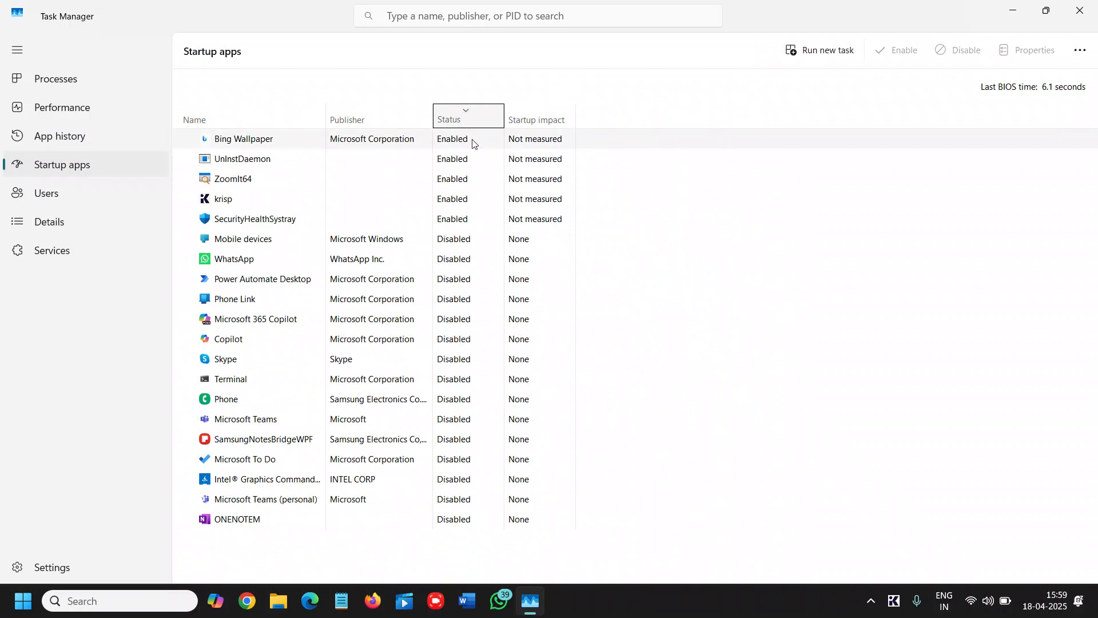
- Search online for the UnInstDaemon startup entry from its right-click menu
right_click(244, 139)
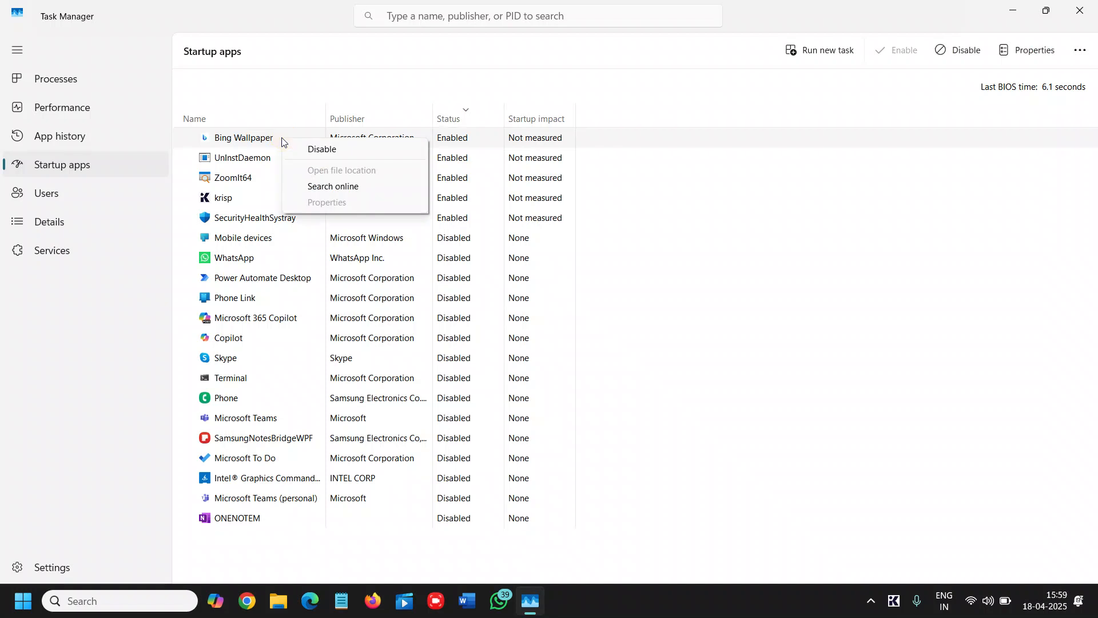
mouse_move(316, 189)
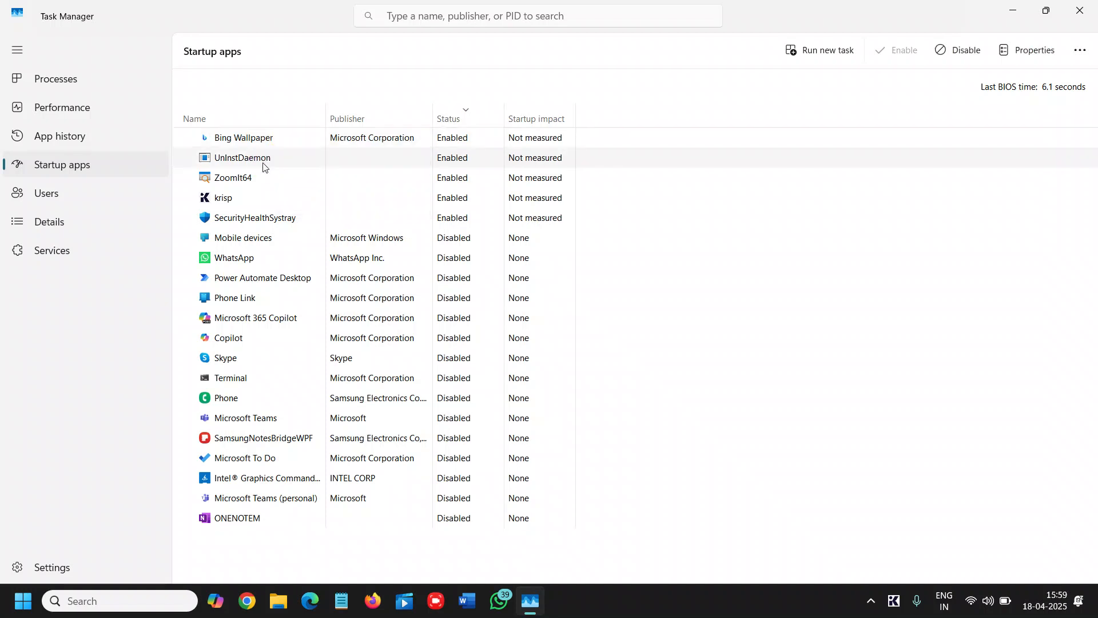
mouse_move(278, 163)
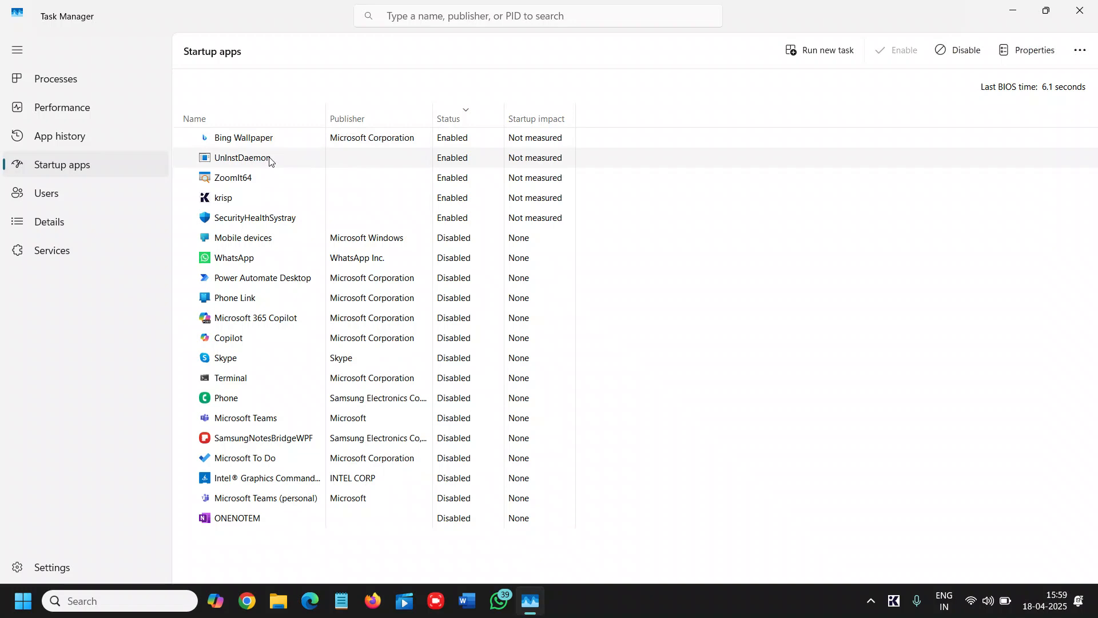
right_click(243, 158)
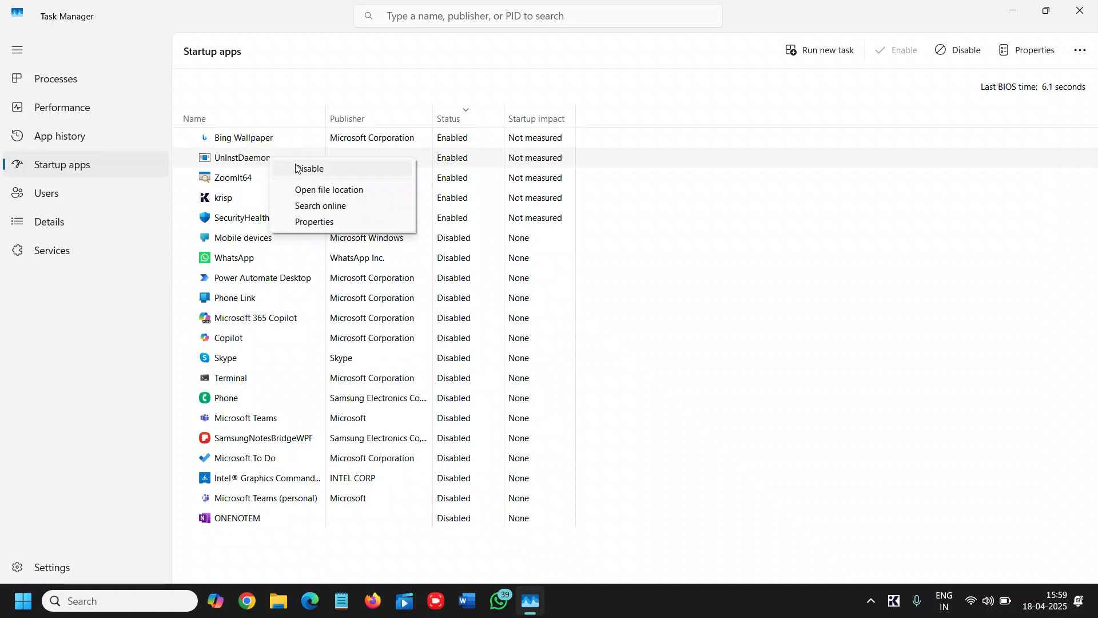
mouse_move(316, 222)
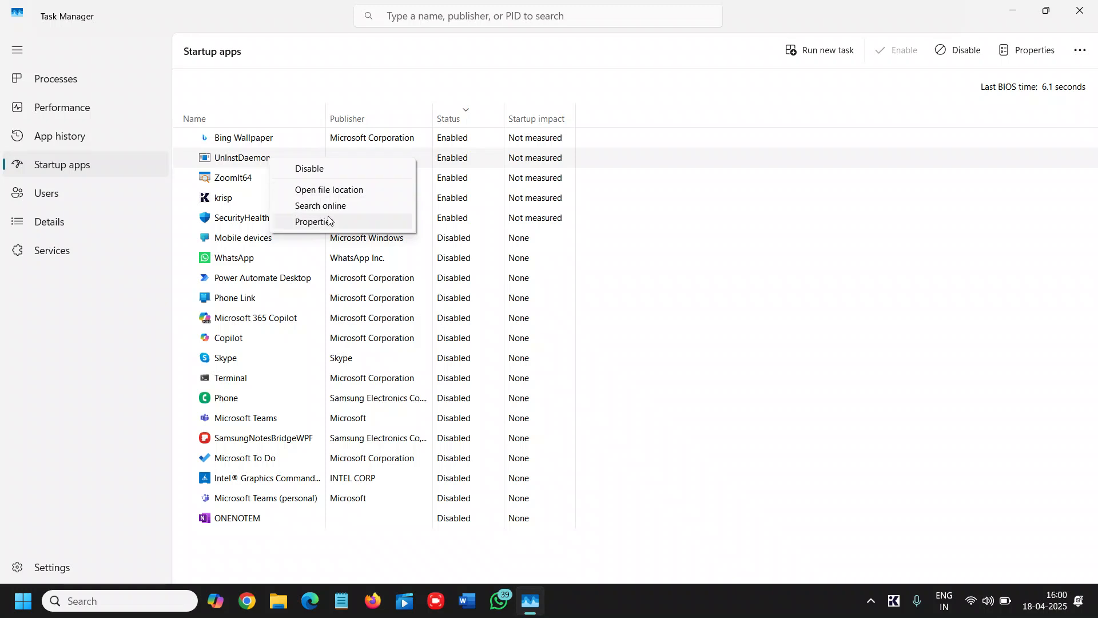
mouse_move(258, 174)
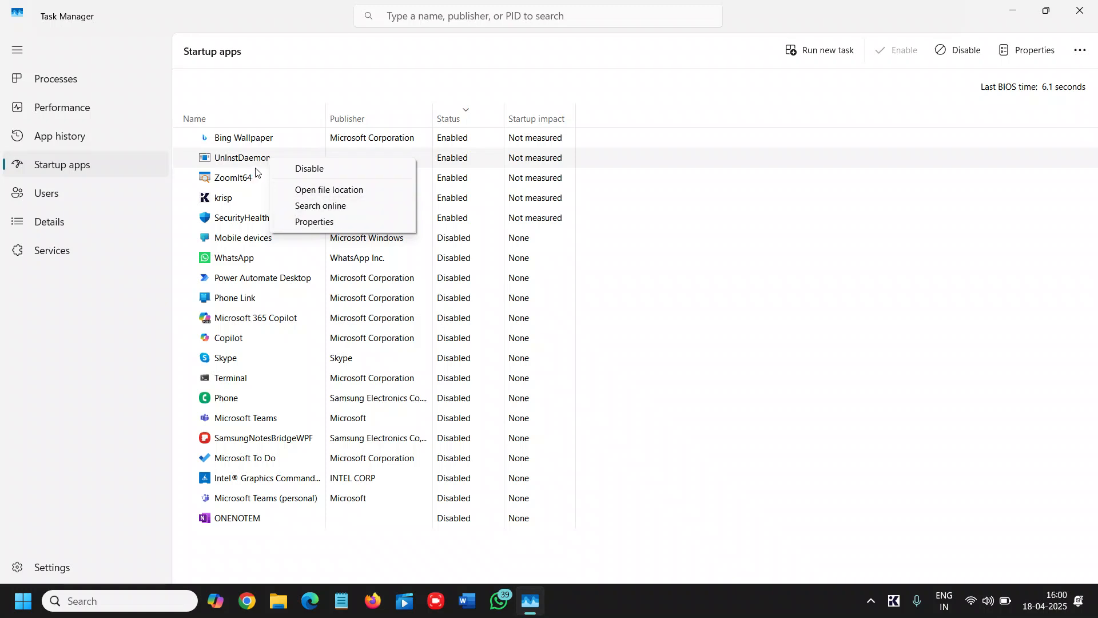
click(316, 209)
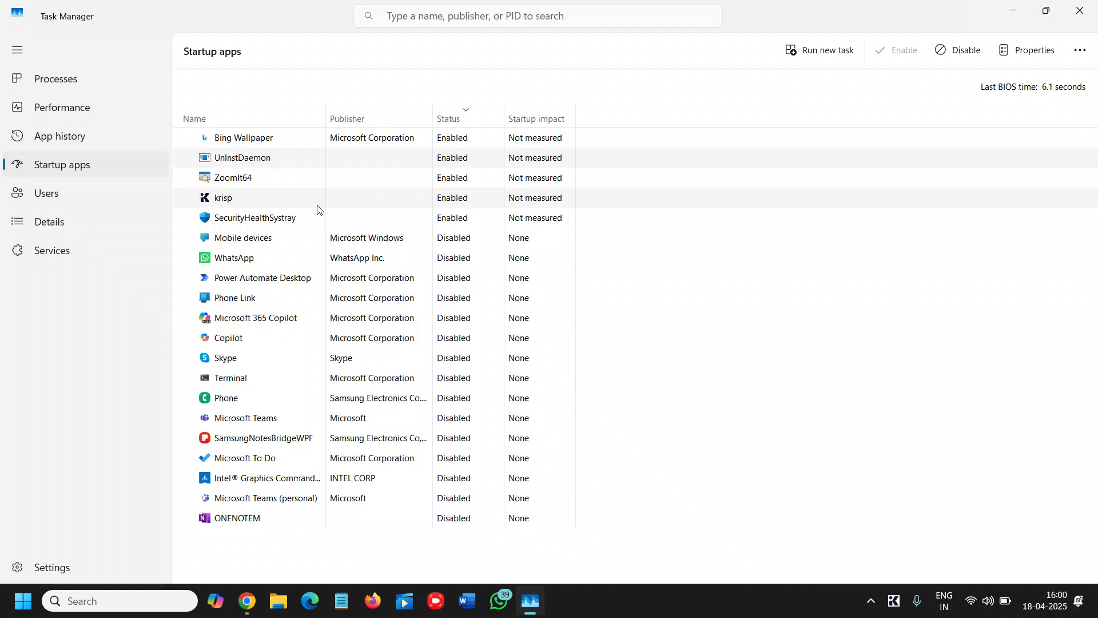
mouse_move(417, 254)
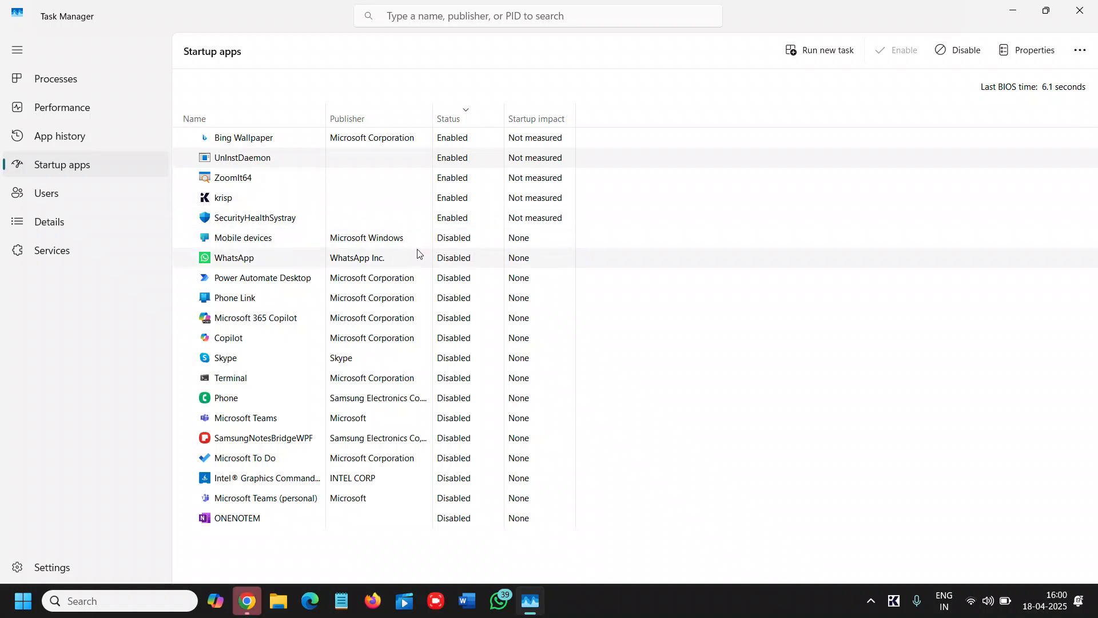
mouse_move(311, 578)
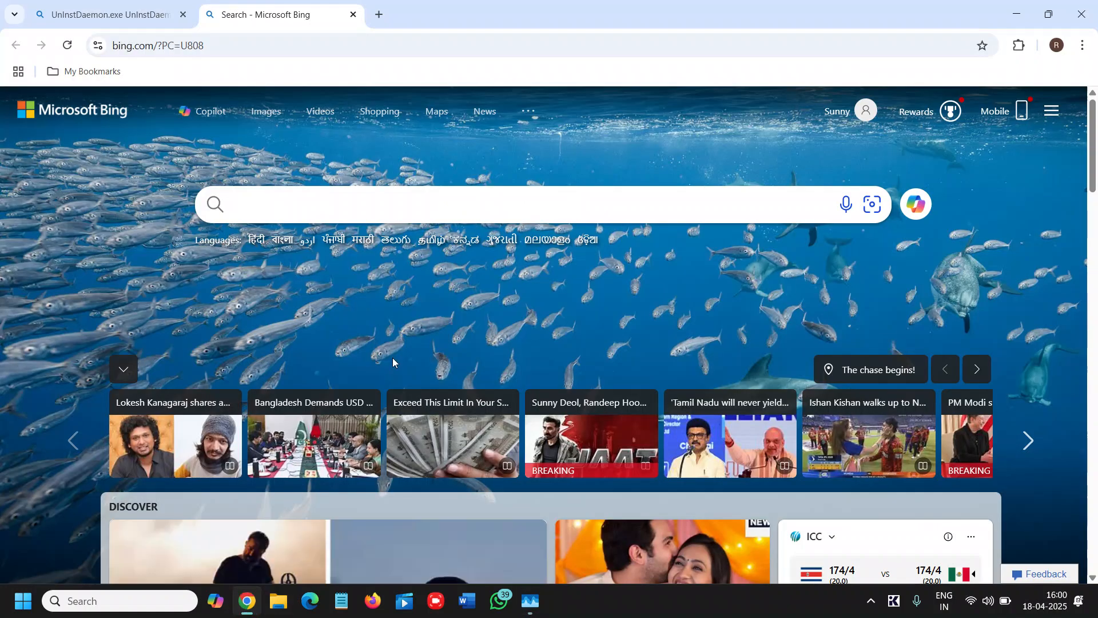
- Switch to the browser tab with the UnInstDaemon.exe Bing search results
click(106, 14)
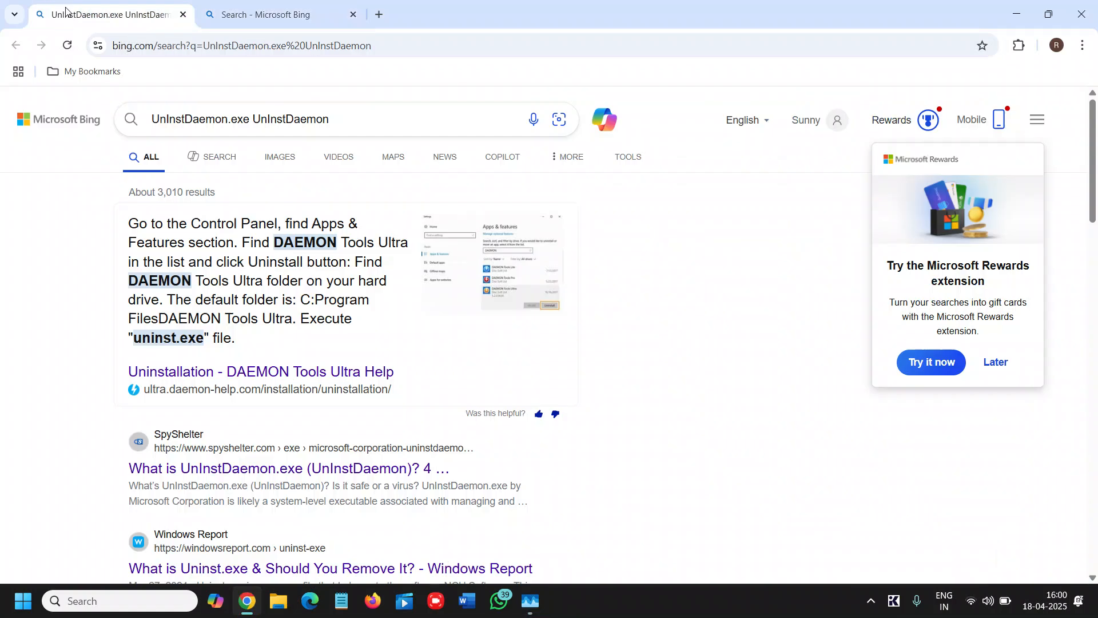
mouse_move(270, 237)
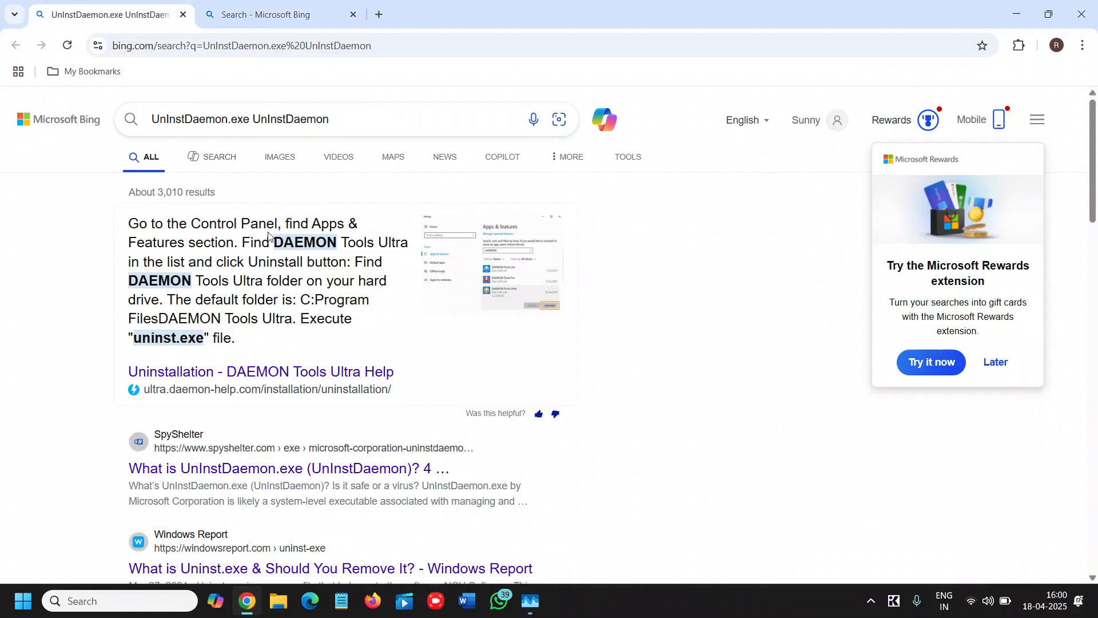
mouse_move(259, 495)
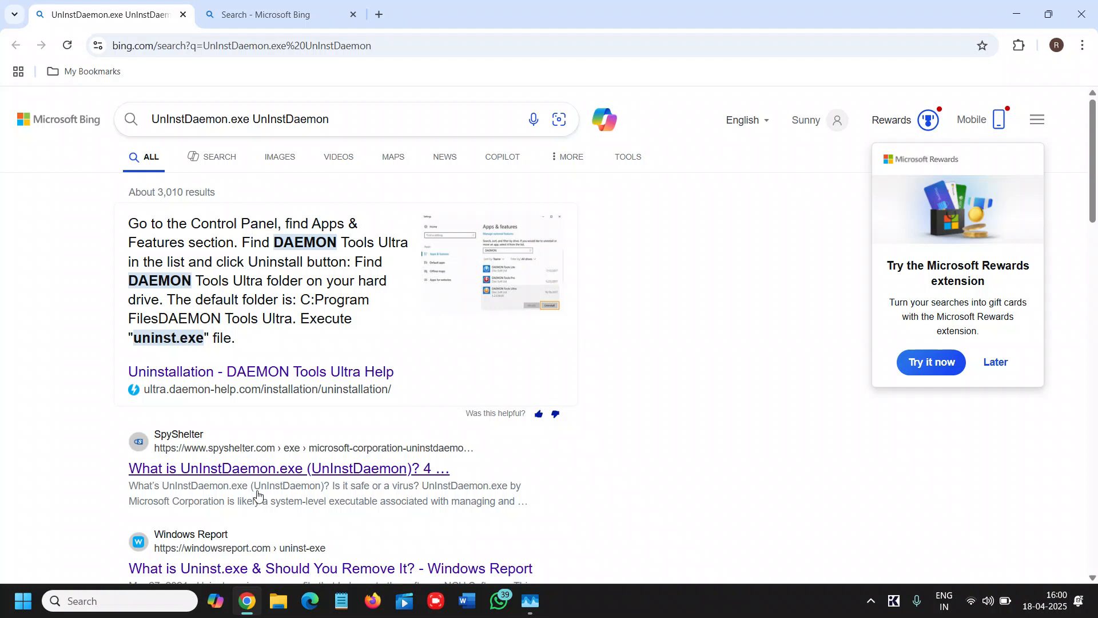
mouse_move(359, 503)
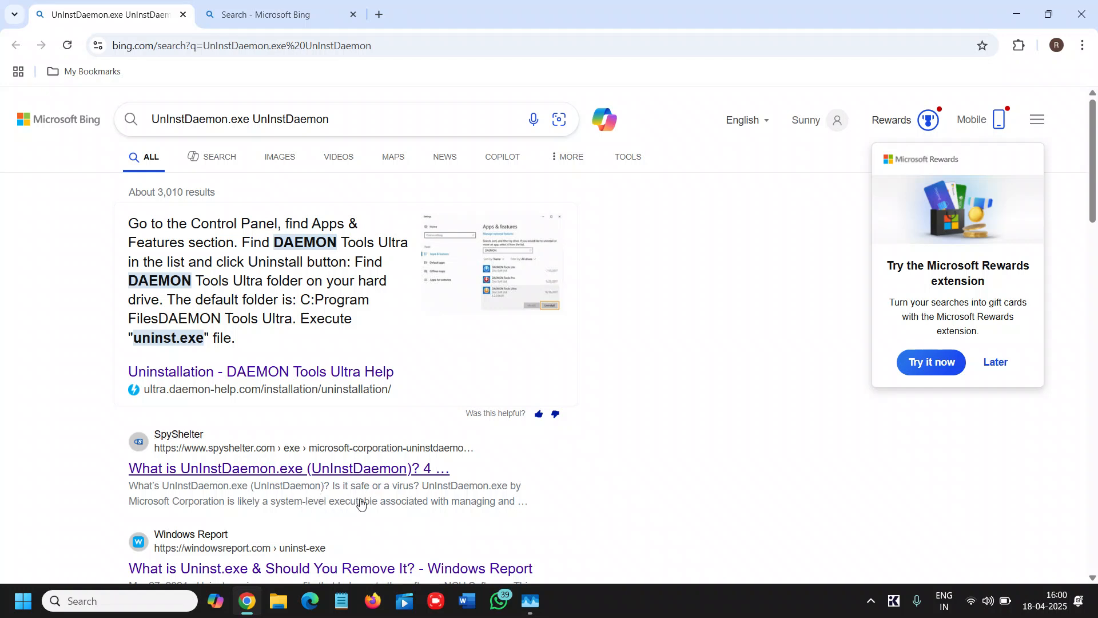
mouse_move(447, 500)
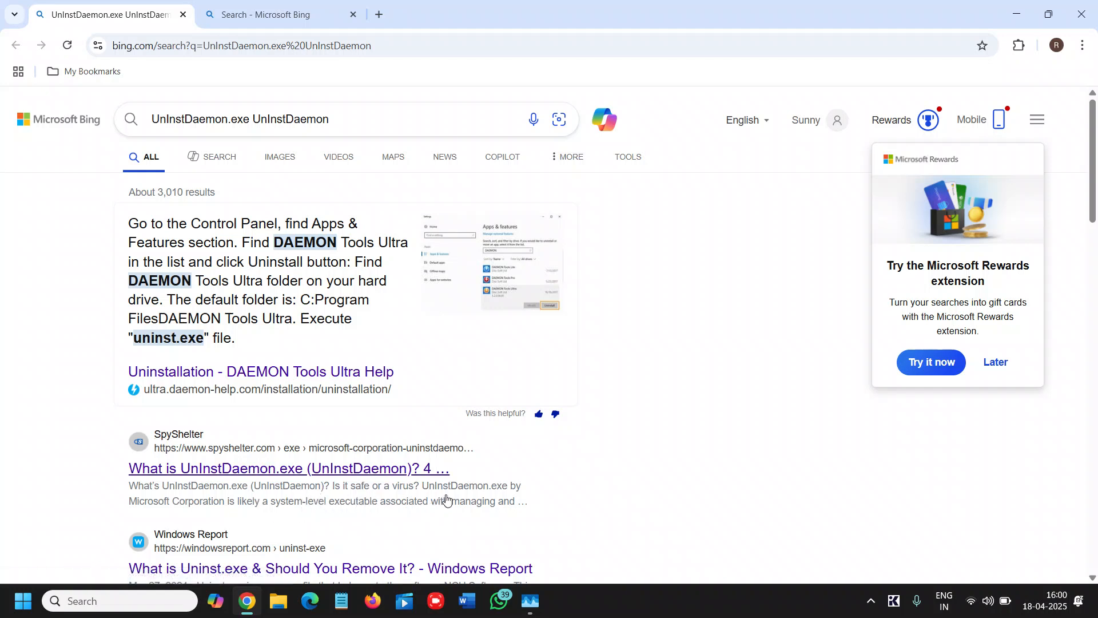
mouse_move(295, 501)
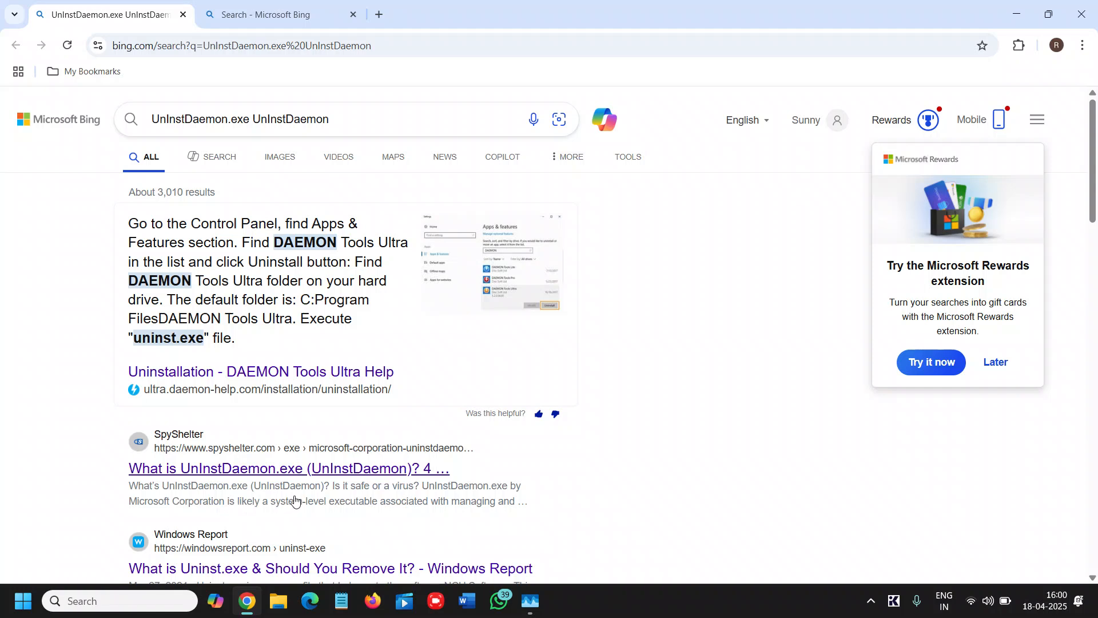
mouse_move(478, 506)
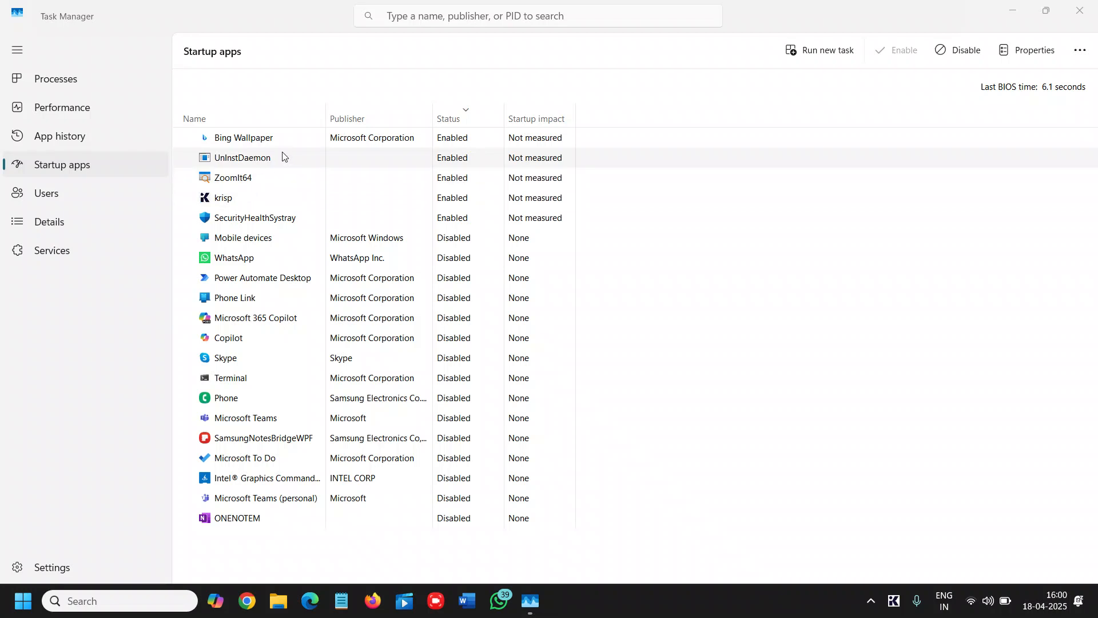
right_click(243, 158)
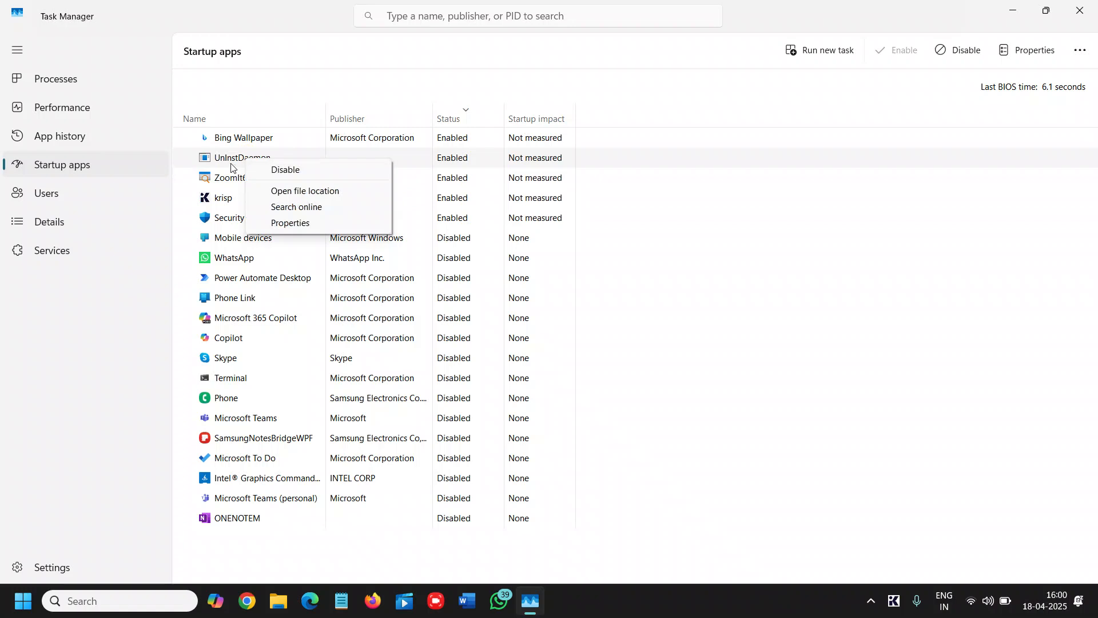
click(402, 271)
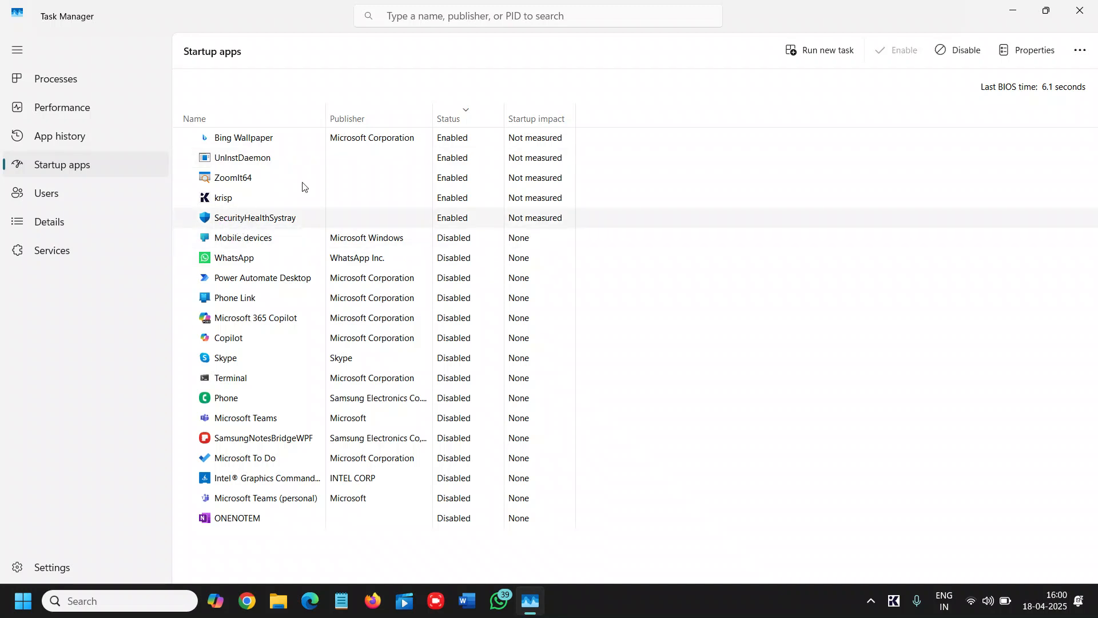
mouse_move(255, 234)
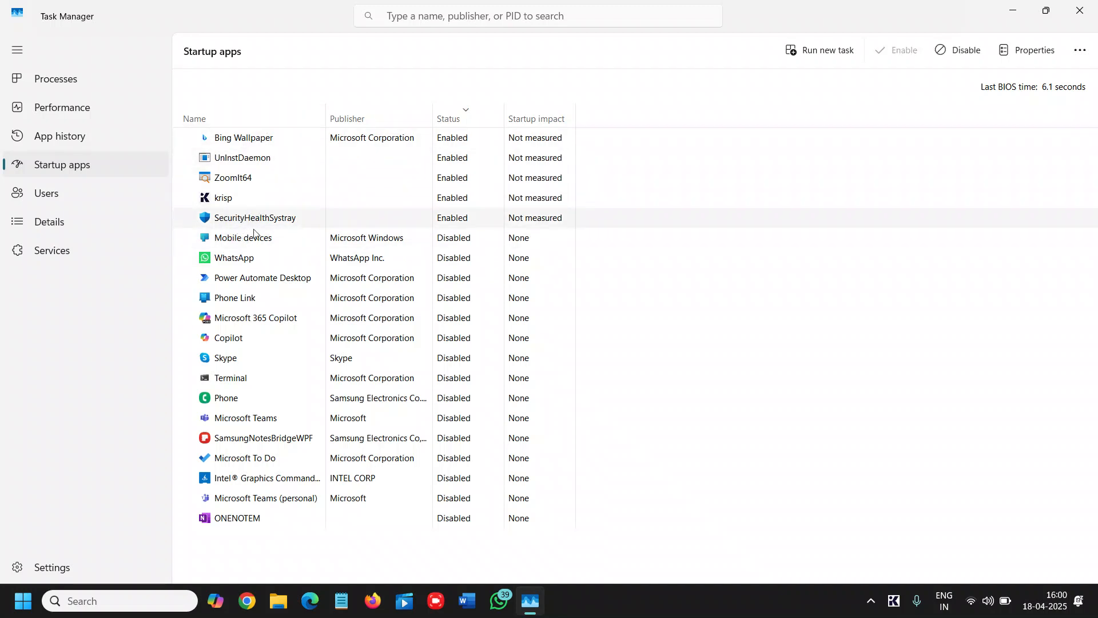
mouse_move(254, 180)
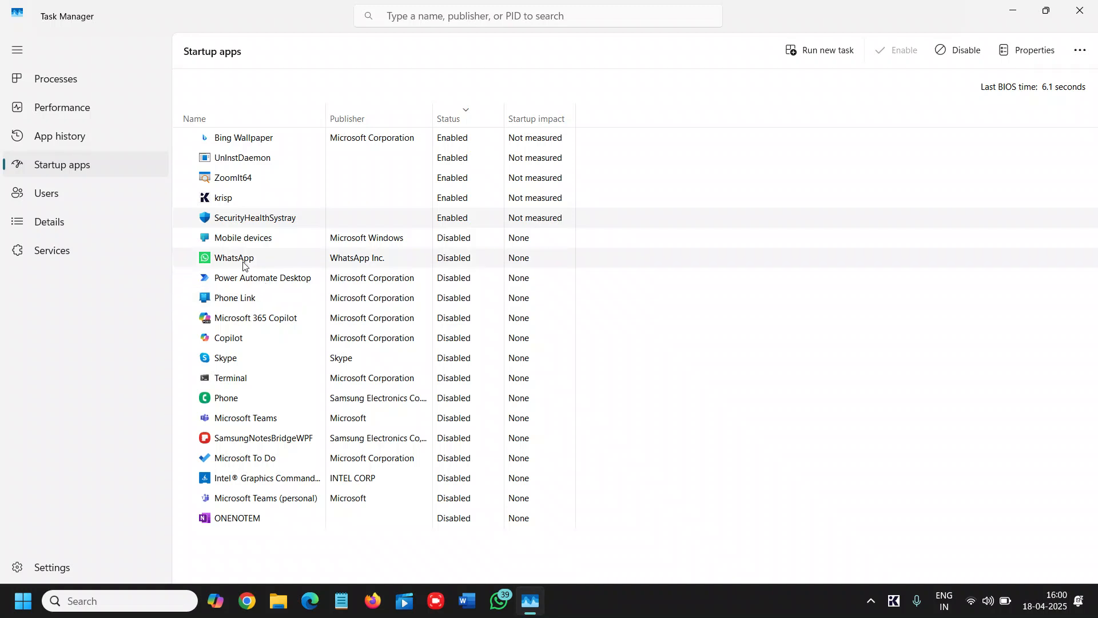
click(233, 258)
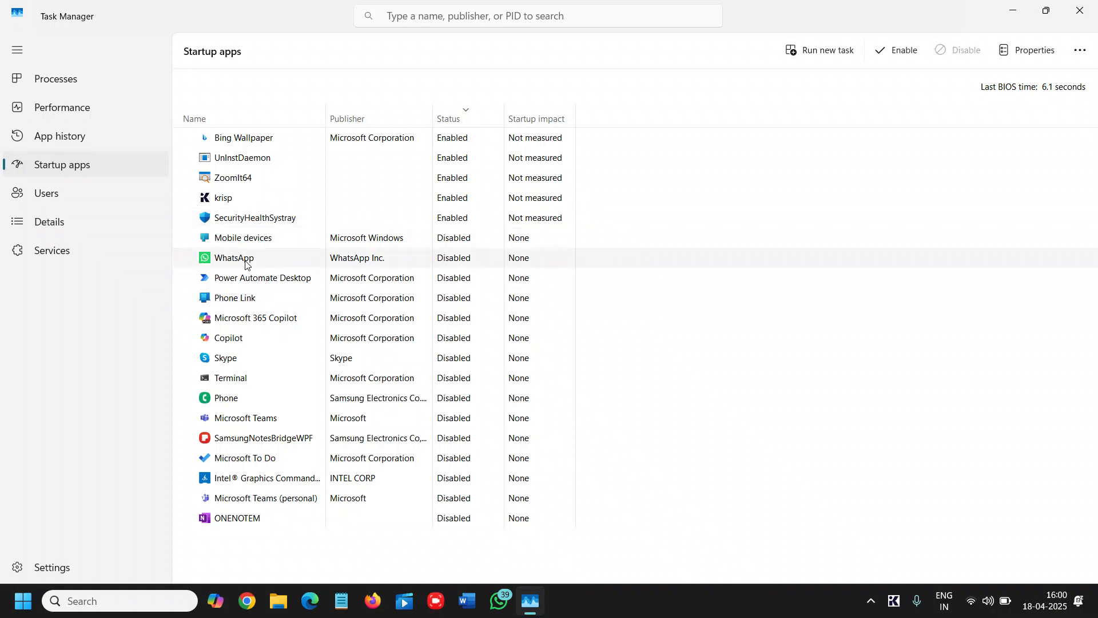
mouse_move(248, 414)
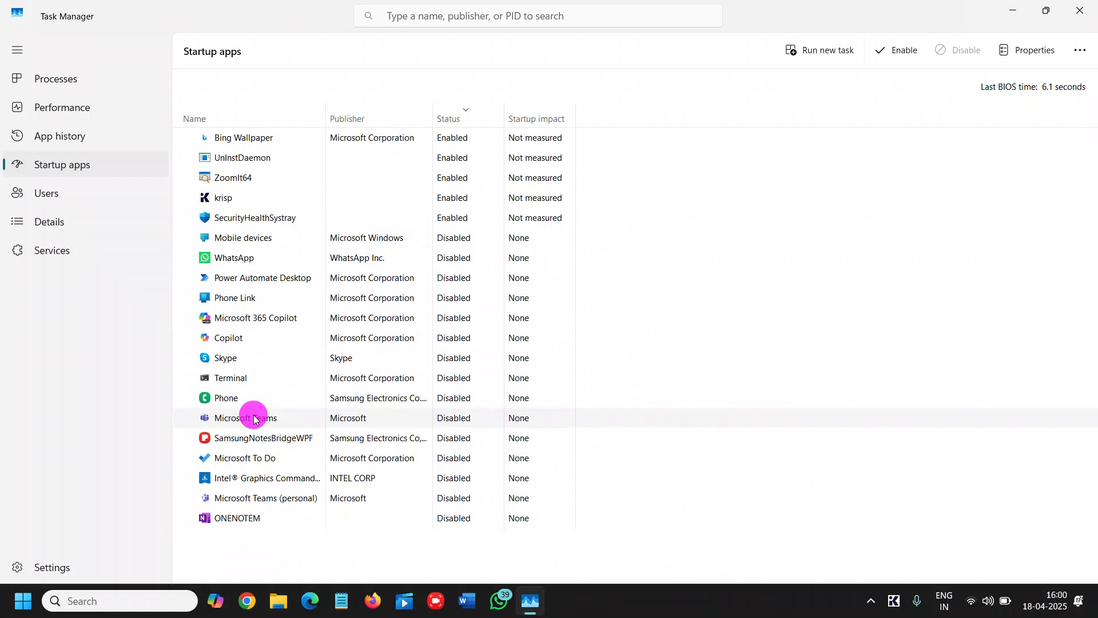
mouse_move(397, 427)
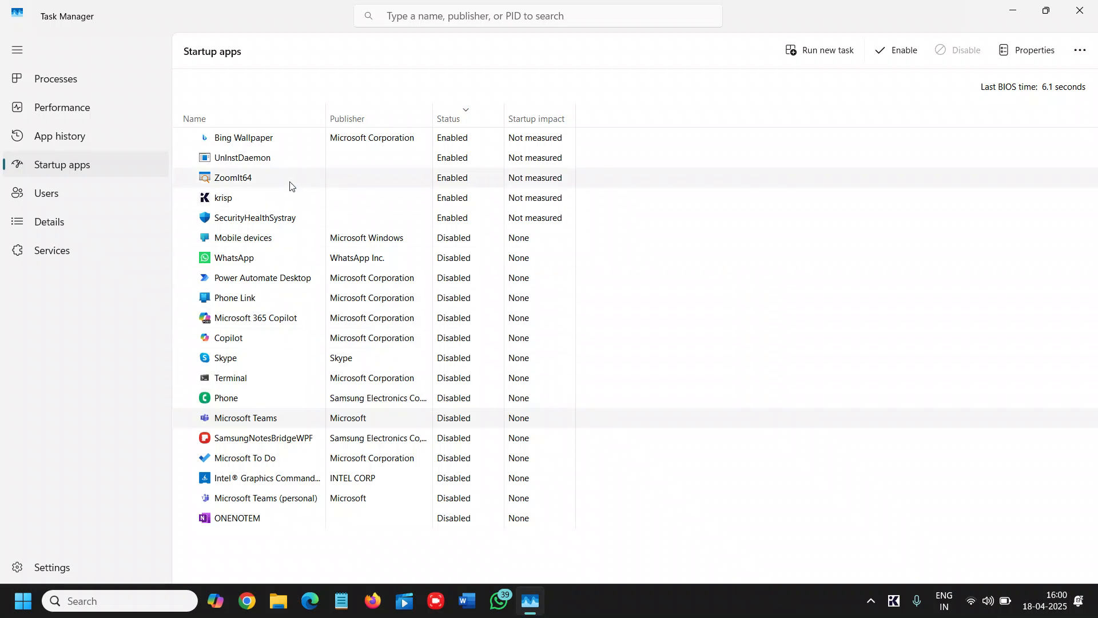
mouse_move(285, 142)
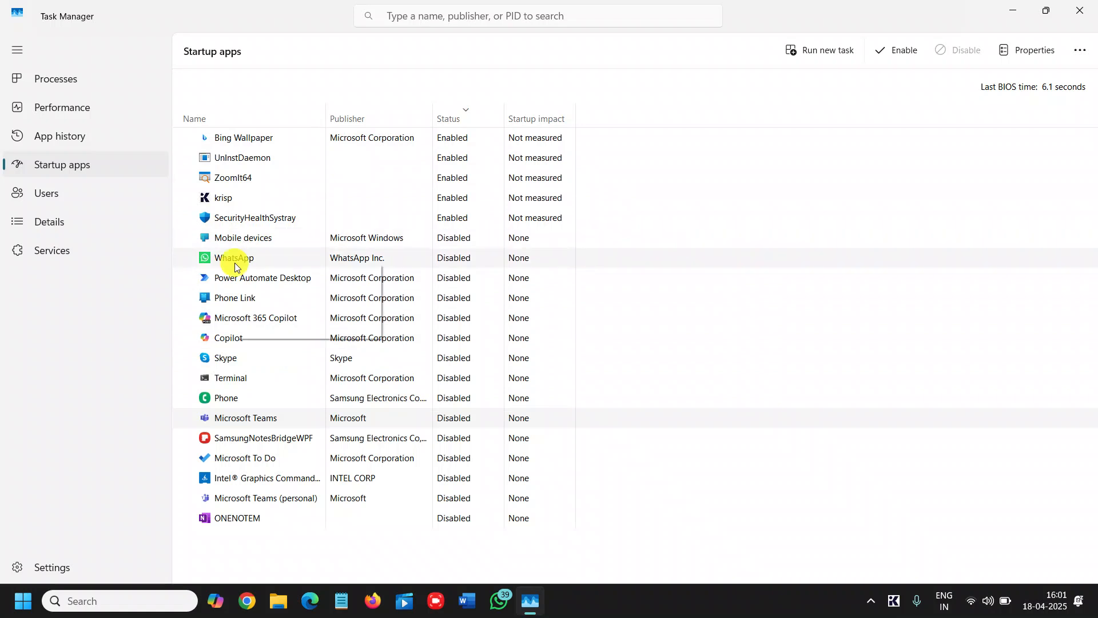
right_click(233, 257)
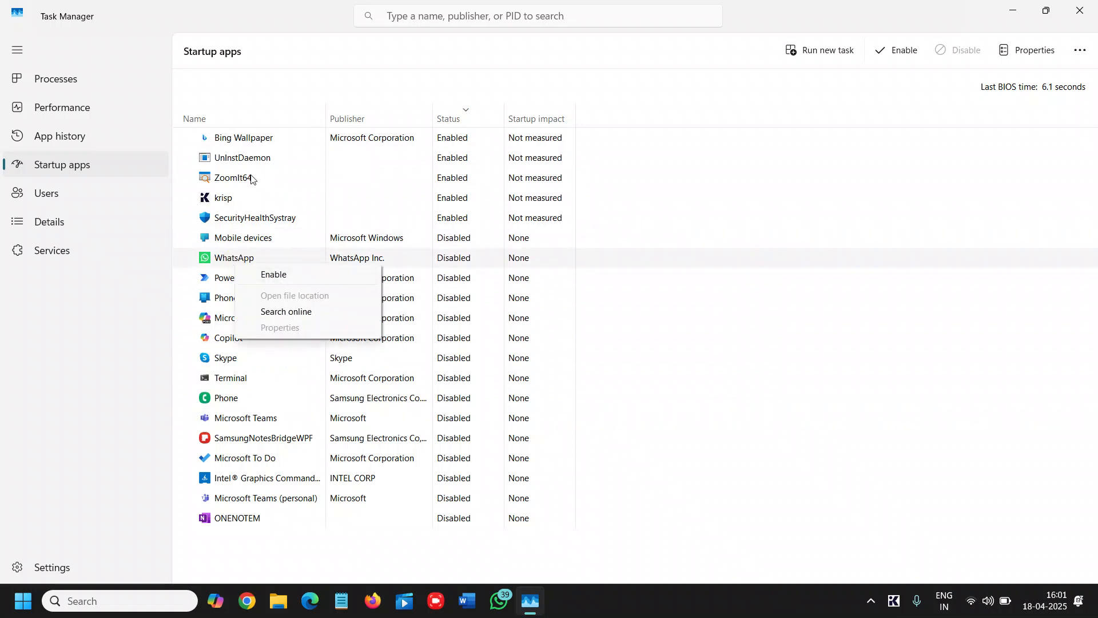
right_click(234, 177)
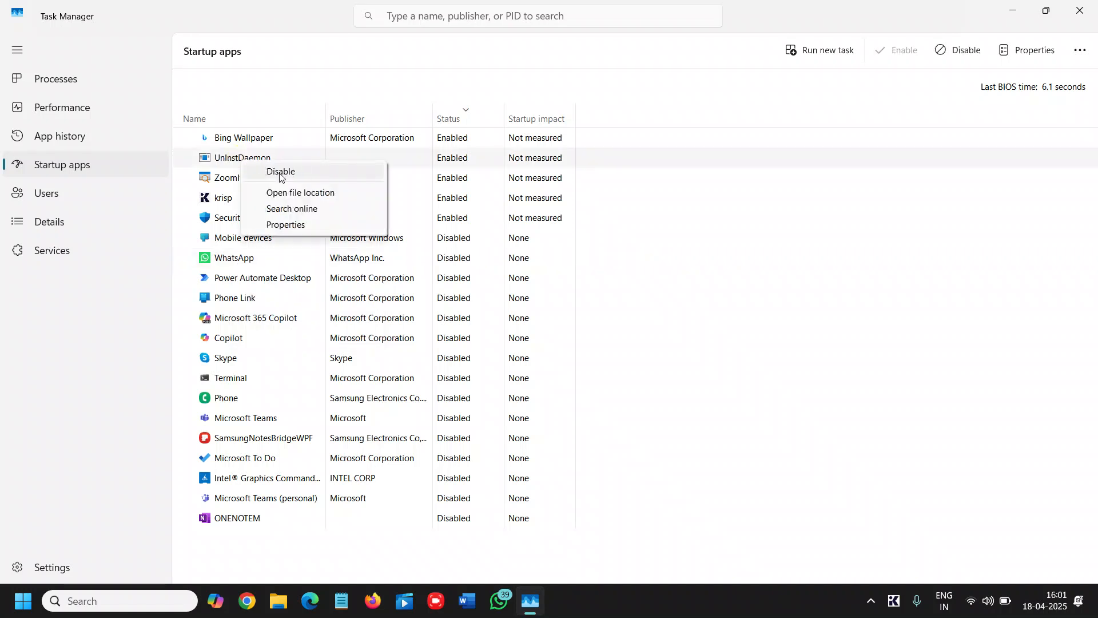
click(676, 105)
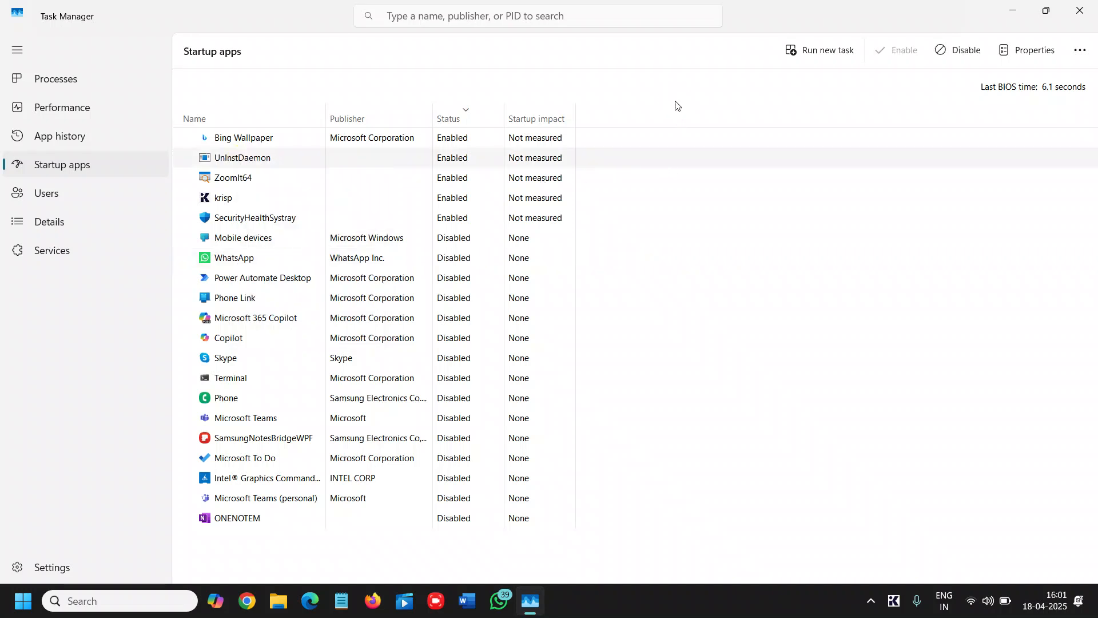
mouse_move(686, 102)
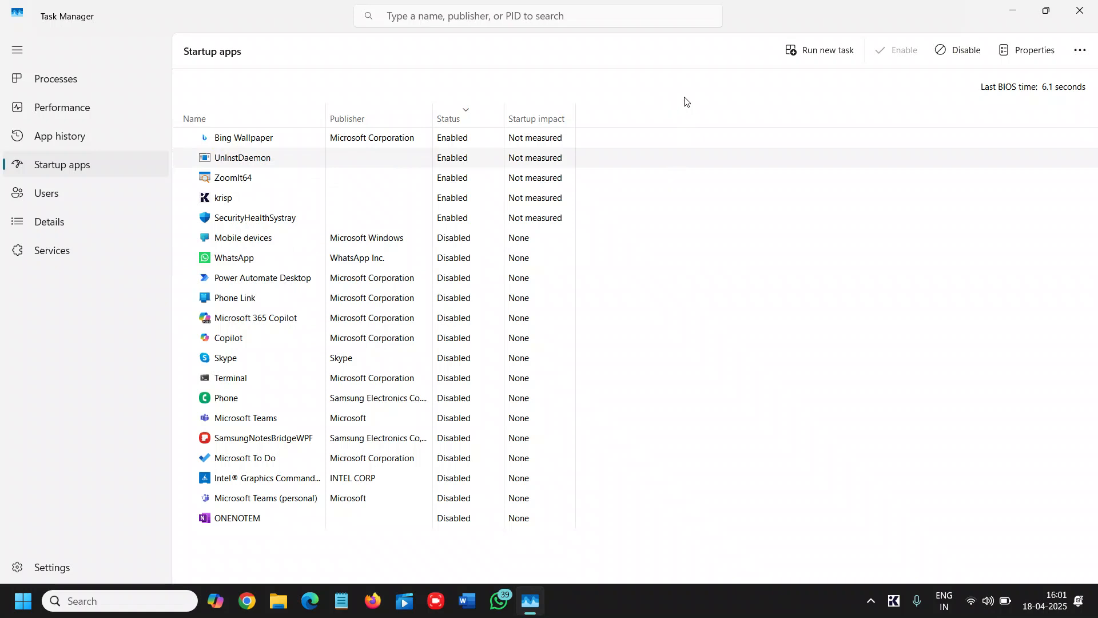
mouse_move(546, 277)
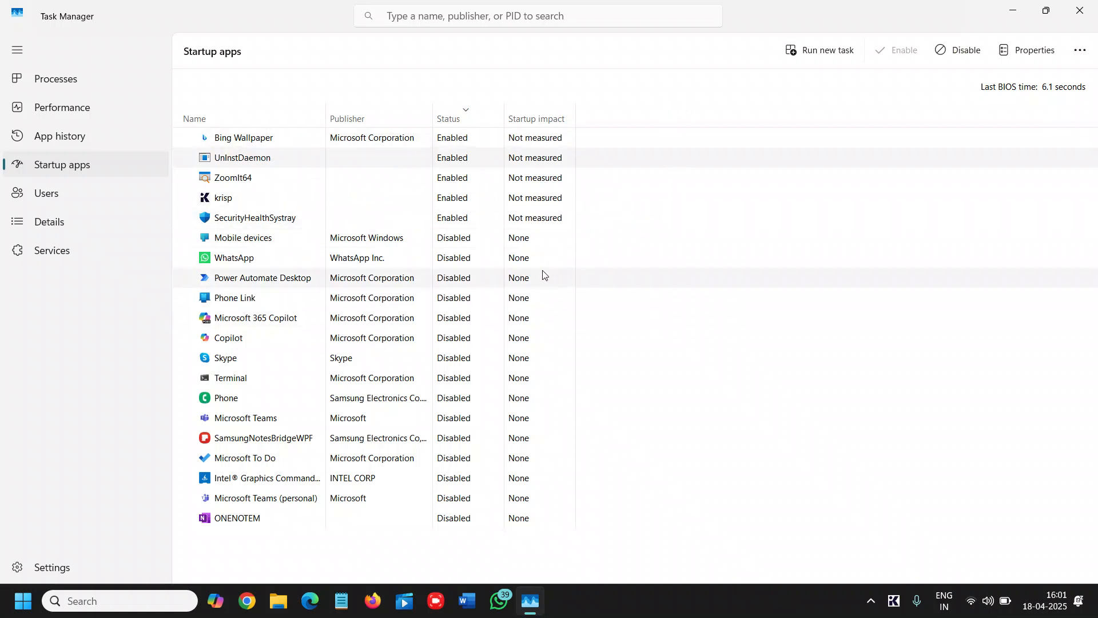
mouse_move(584, 73)
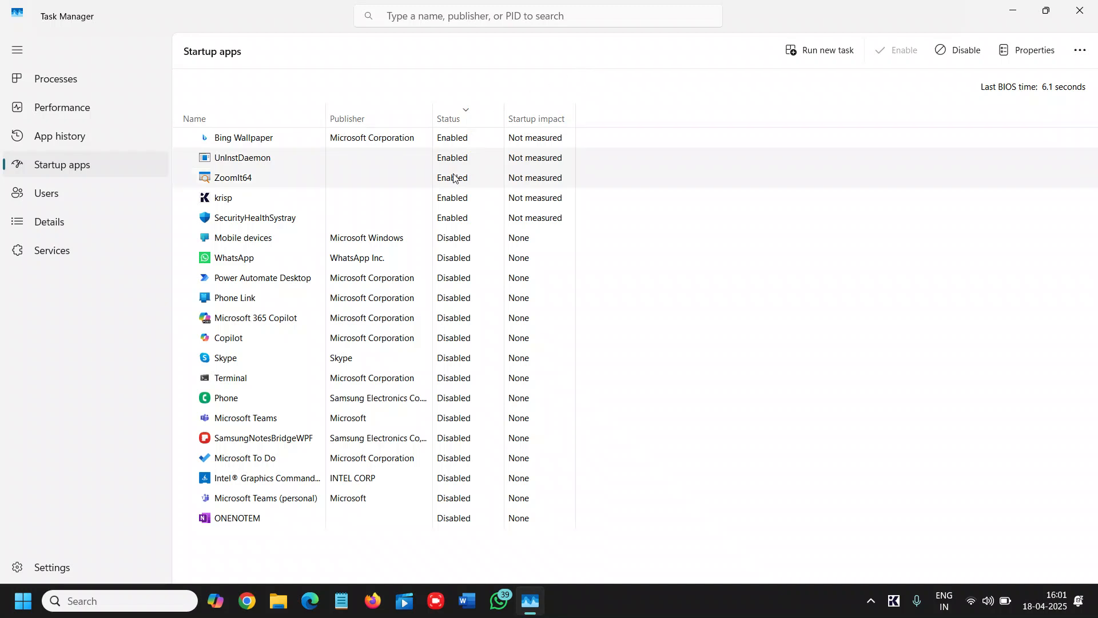
mouse_move(247, 142)
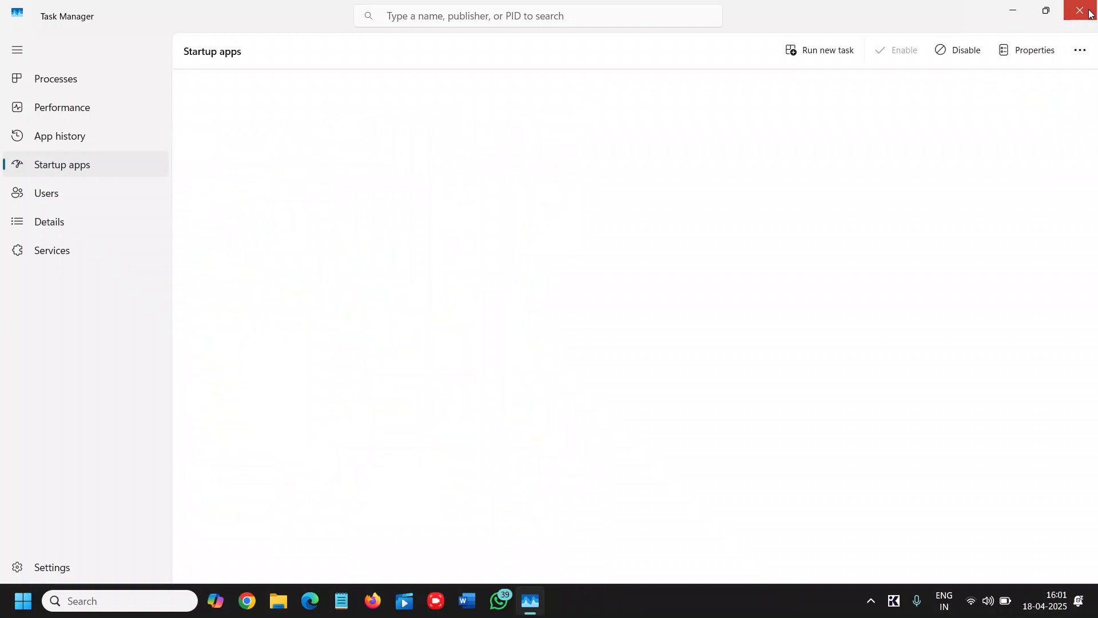
- Close Task Manager, returning to the Windows desktop
click(1081, 11)
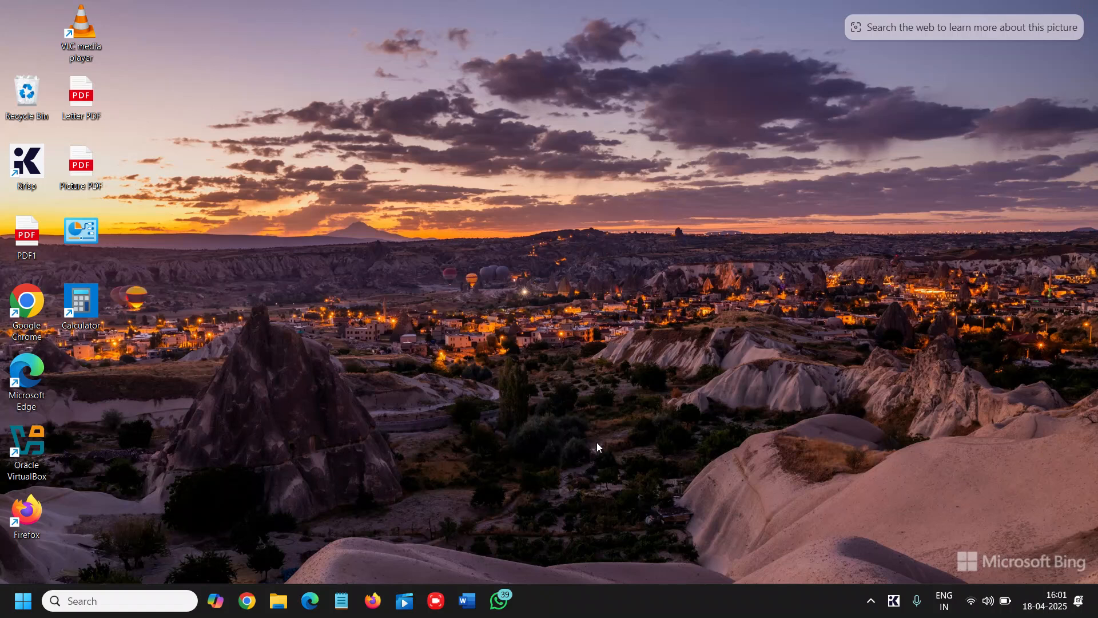
mouse_move(634, 261)
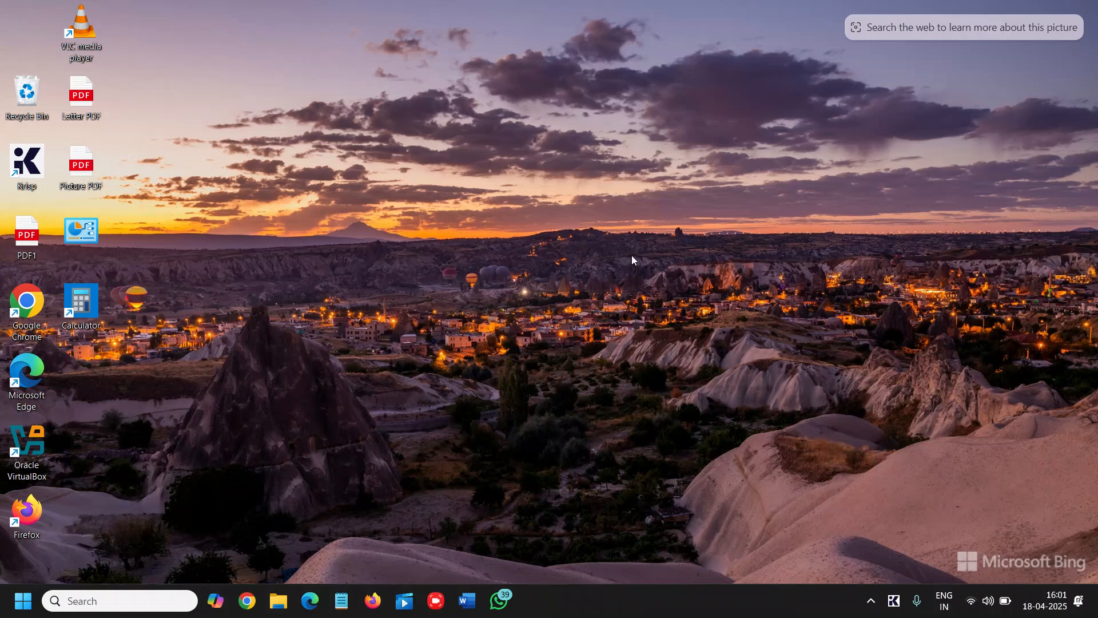